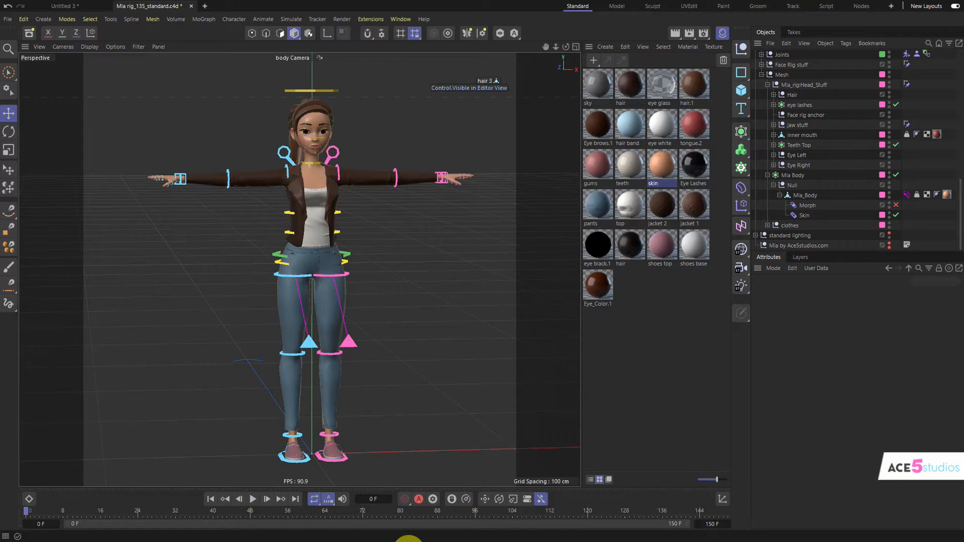
# Select the pants jeans Subdivision Surface and reveal its Cloth Surface and 7_low_1 children.
pyautogui.click(808, 84)
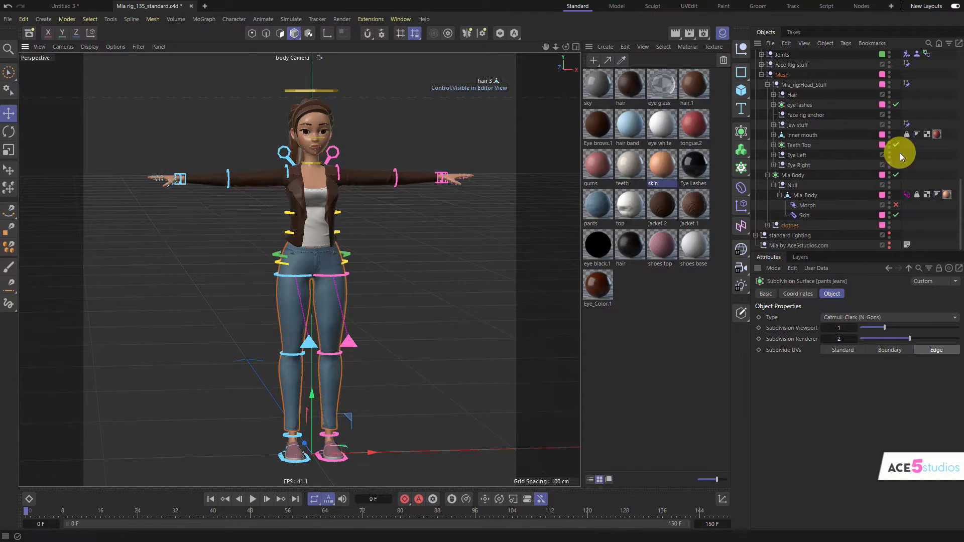
pyautogui.scroll(-3)
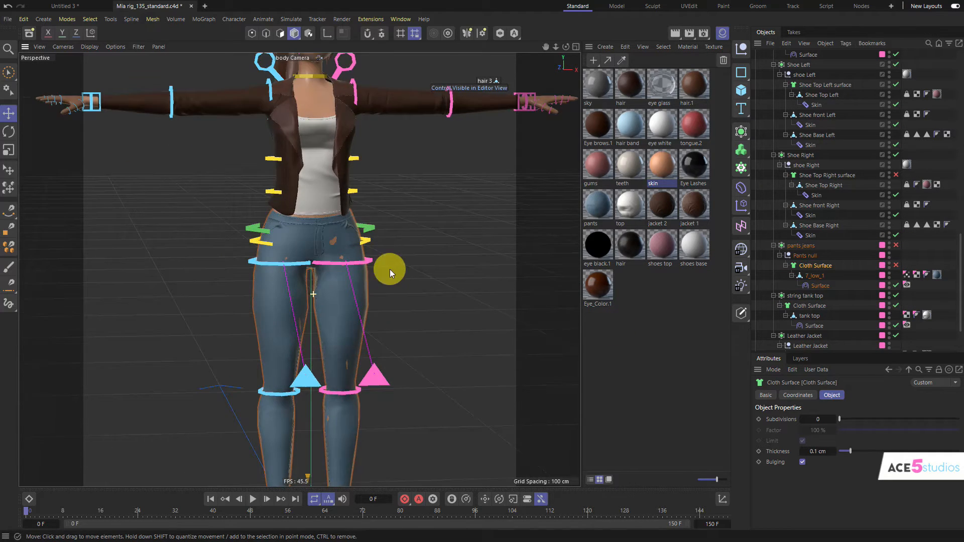
# Loop-select the vertical polygon strip down the side of the 7_low_1 pants leg.
pyautogui.click(813, 276)
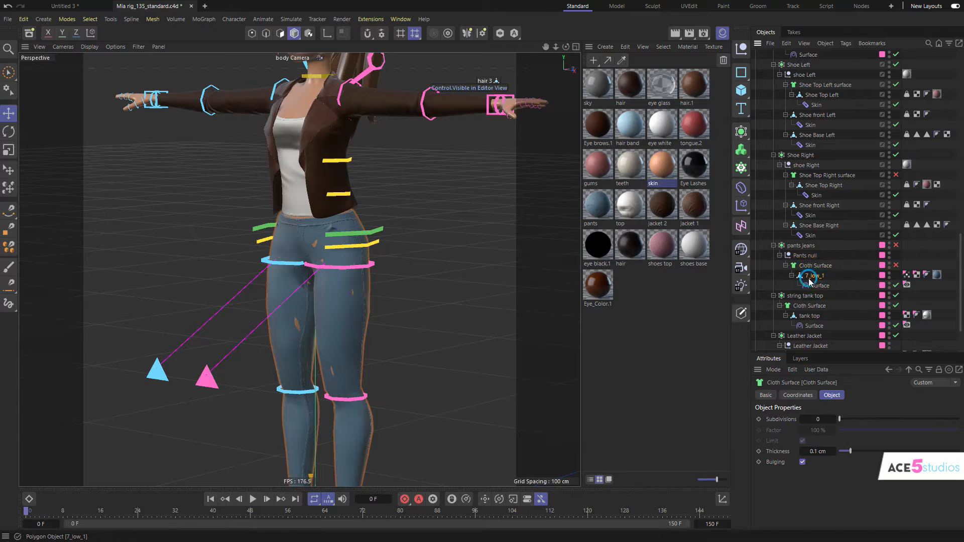
pyautogui.click(813, 276)
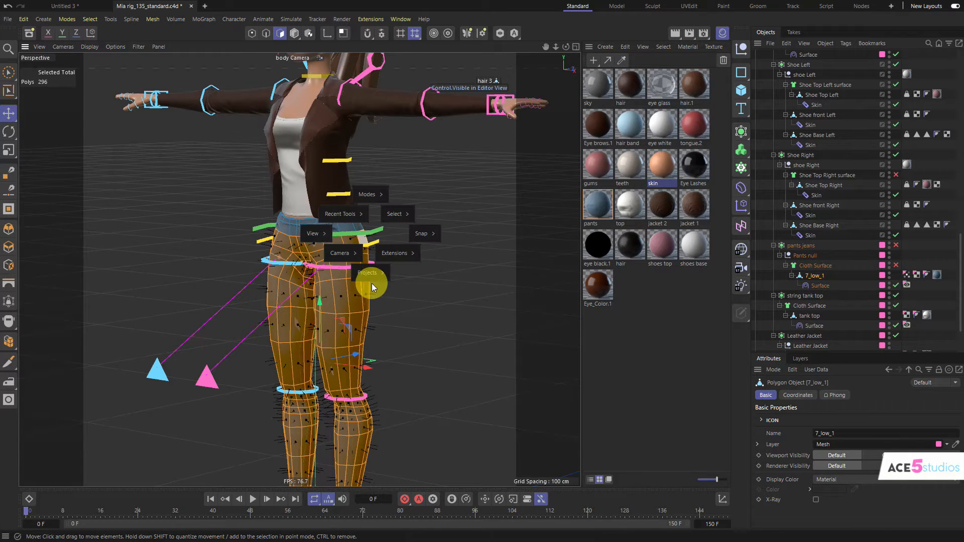
pyautogui.click(395, 213)
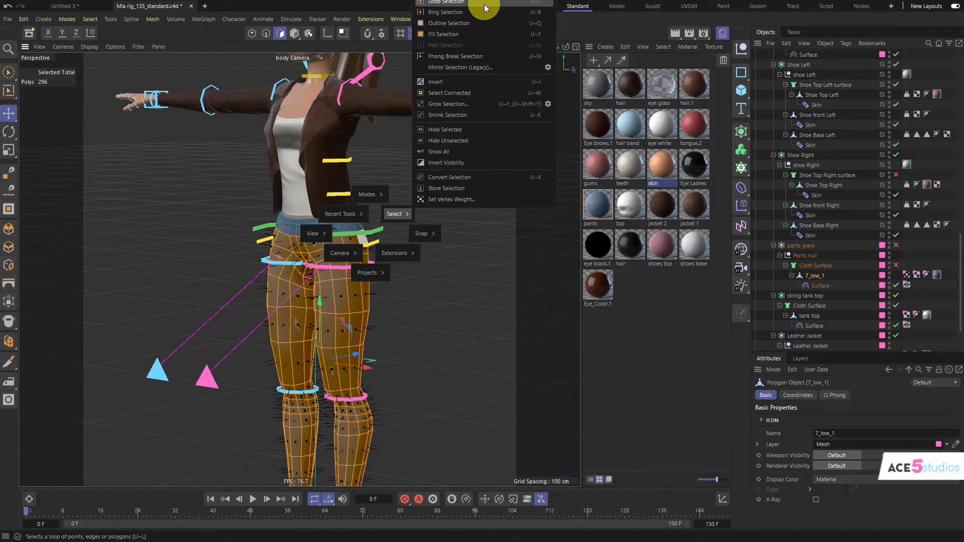
pyautogui.click(445, 2)
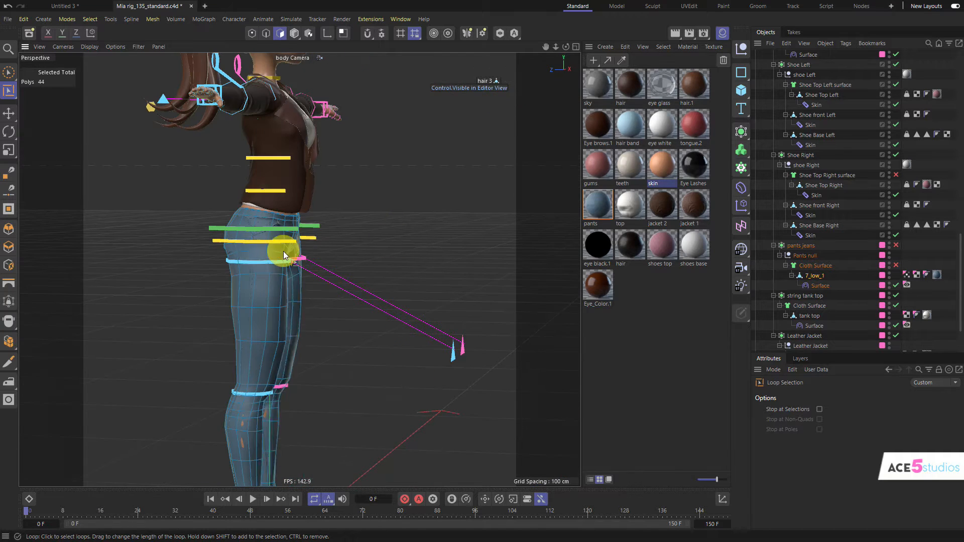
pyautogui.click(282, 252)
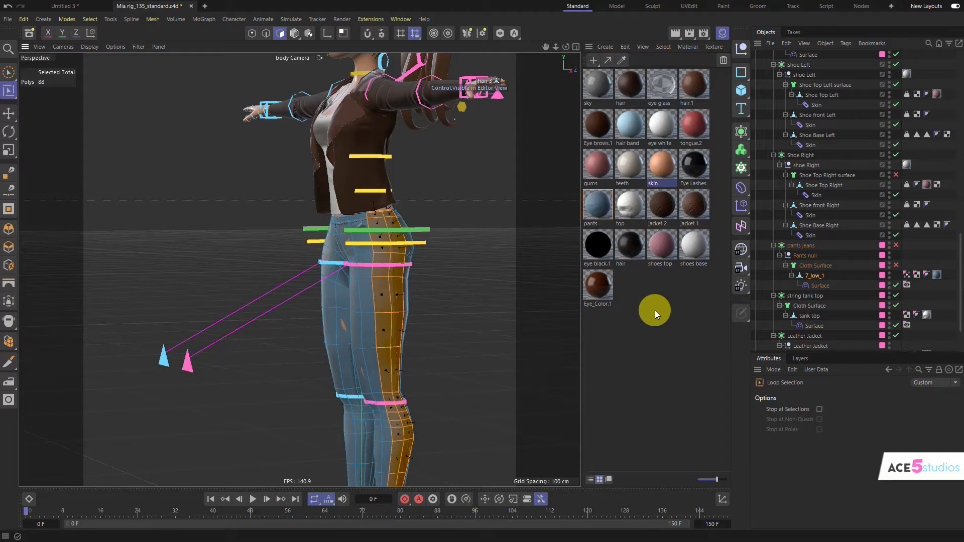
pyautogui.moveTo(661, 355)
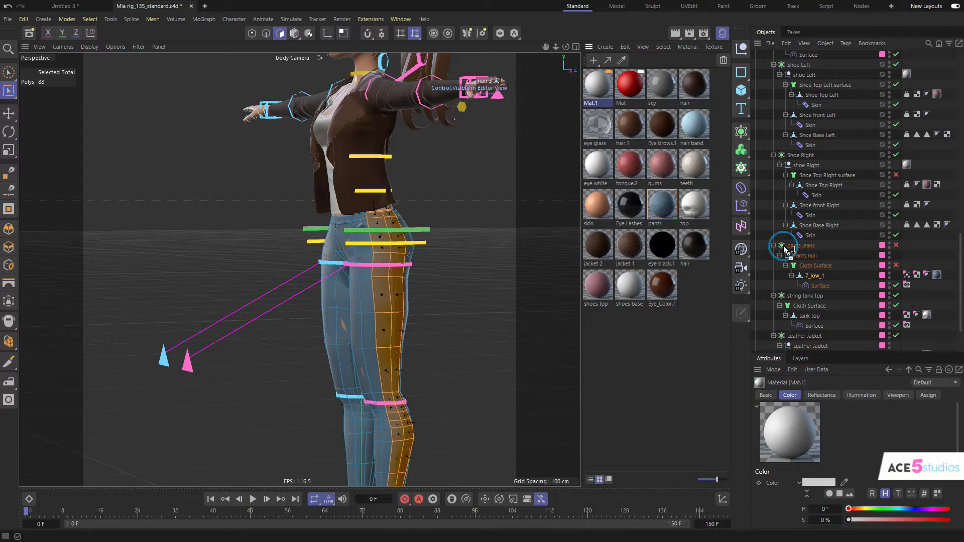
# Apply a white material to the pants and the red Mat to the side strip.
pyautogui.click(629, 84)
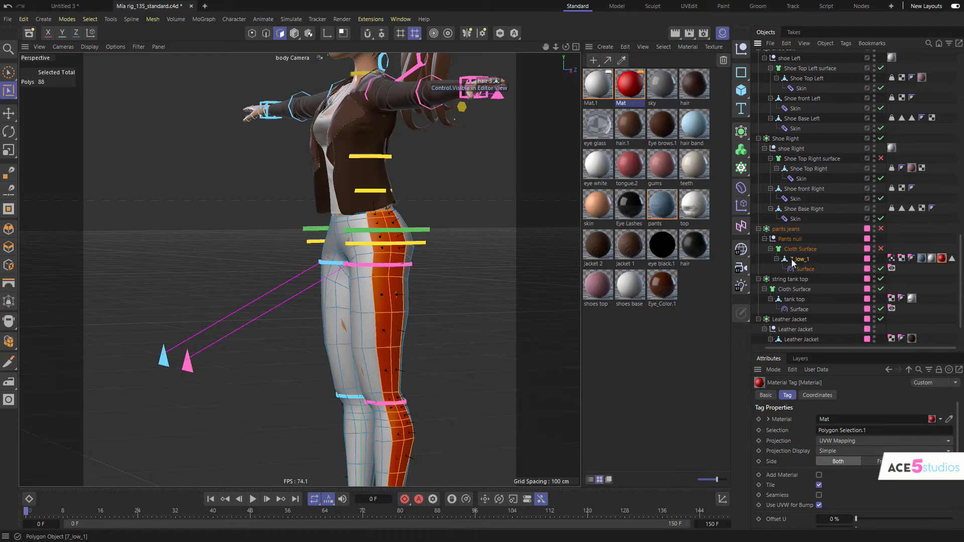
pyautogui.click(798, 259)
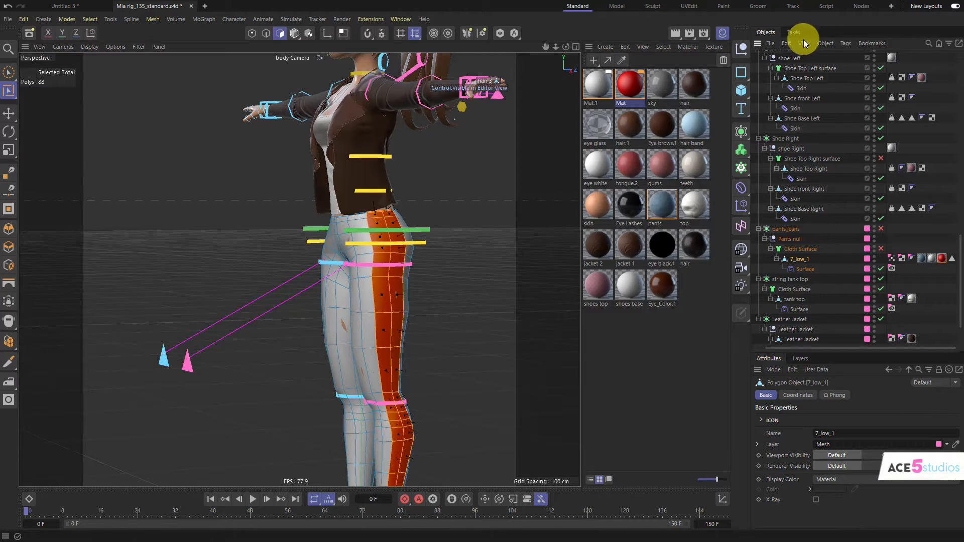
# Add a Bake Material tag to 7_low_1 baking Color from the polygon selection to 256×256 JPG.
pyautogui.click(826, 43)
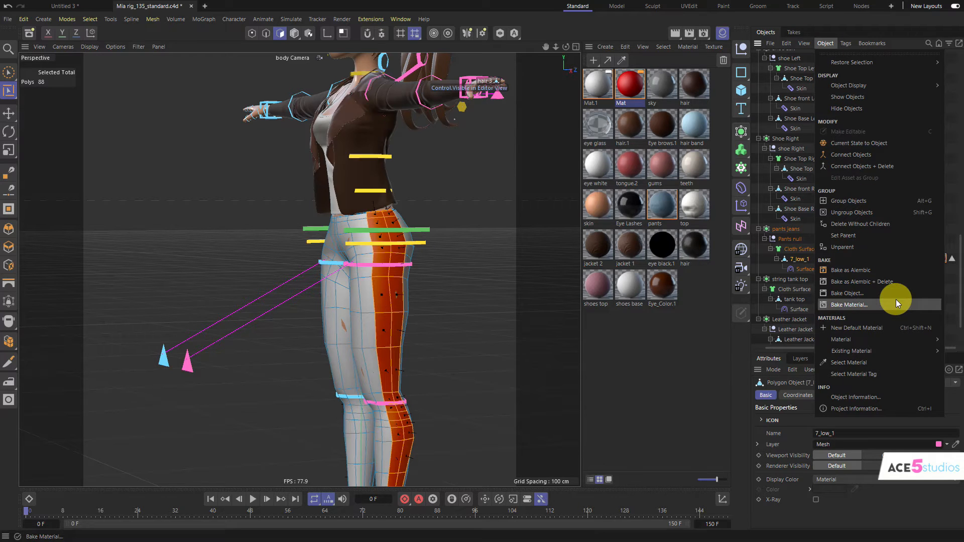
pyautogui.click(850, 305)
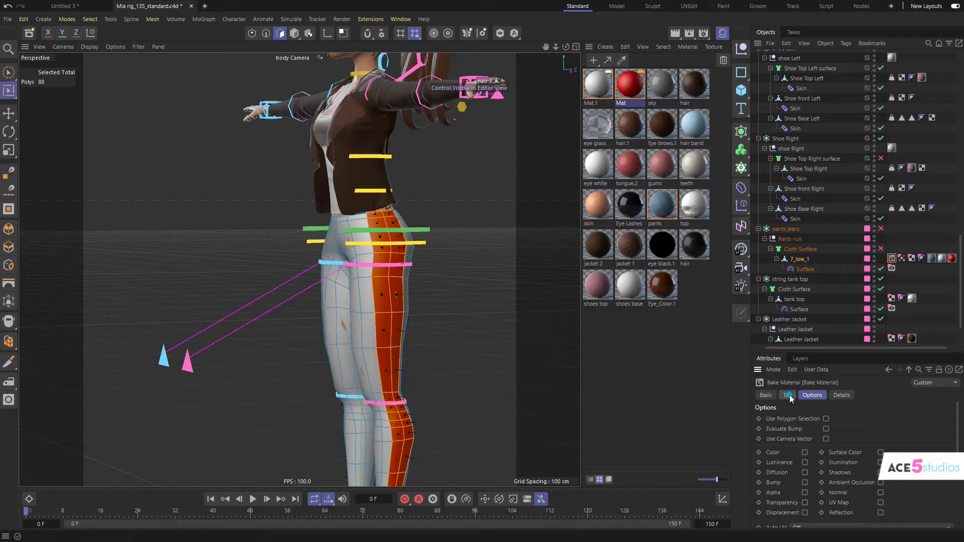
pyautogui.click(788, 395)
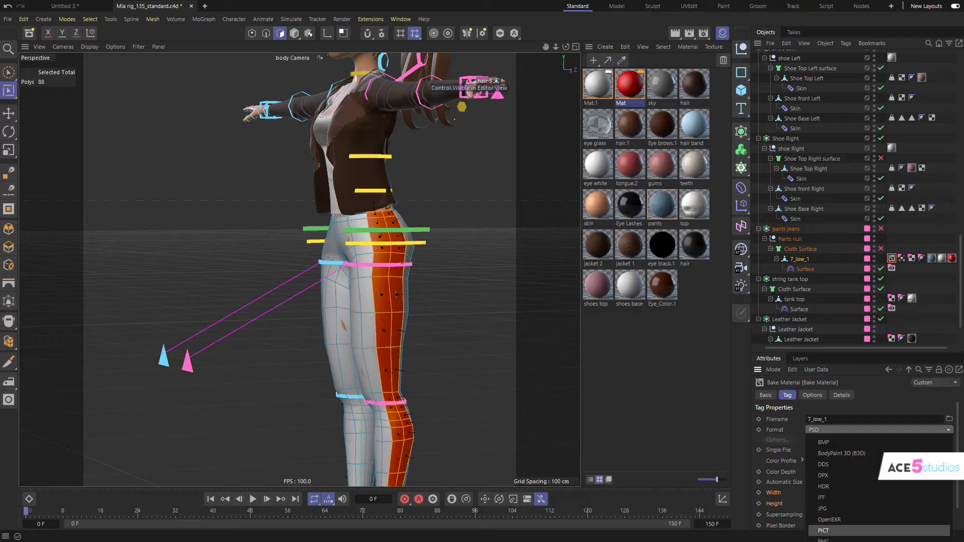
pyautogui.click(822, 514)
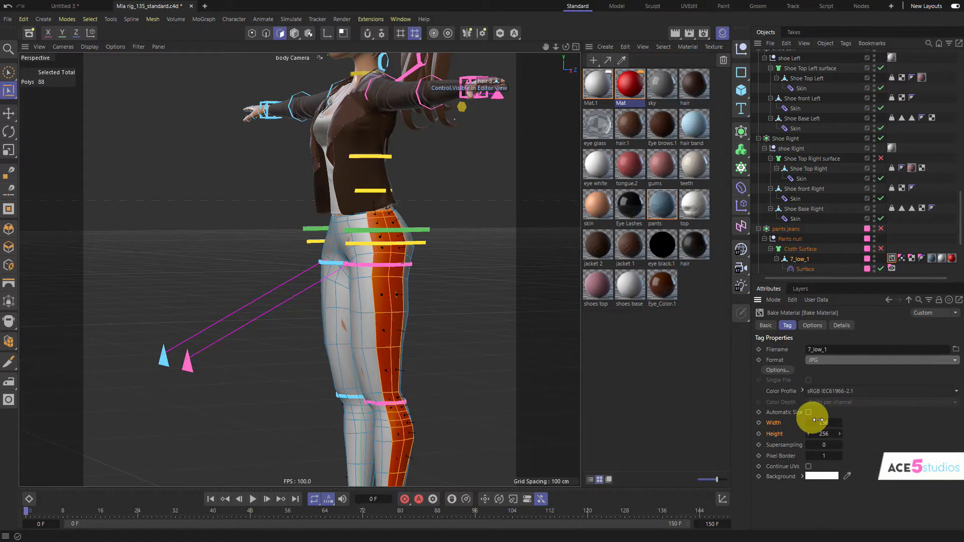
pyautogui.moveTo(882, 407)
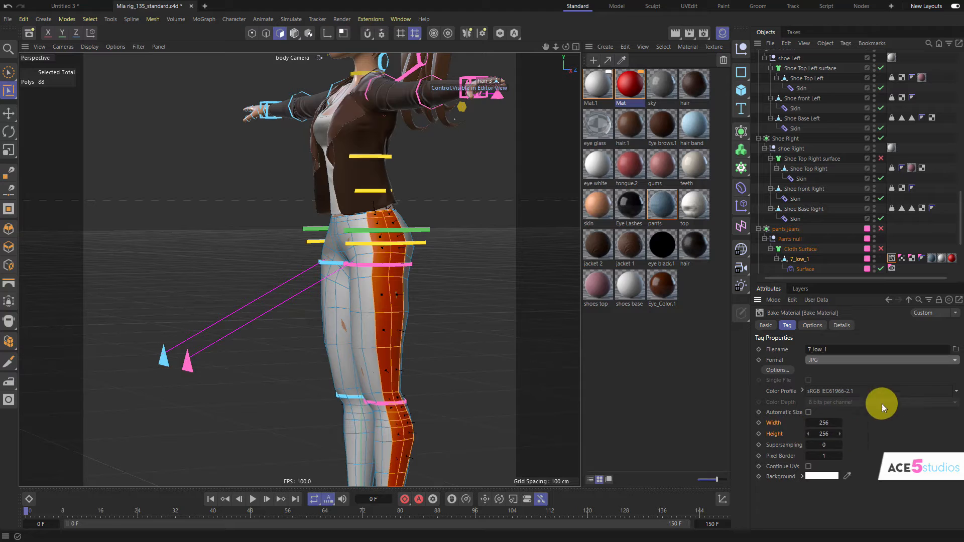
pyautogui.click(812, 325)
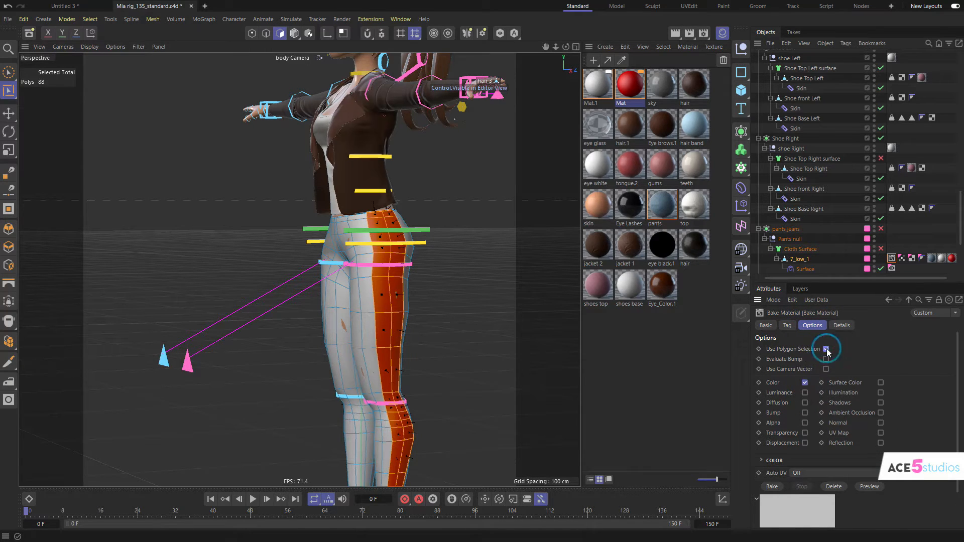
pyautogui.click(826, 348)
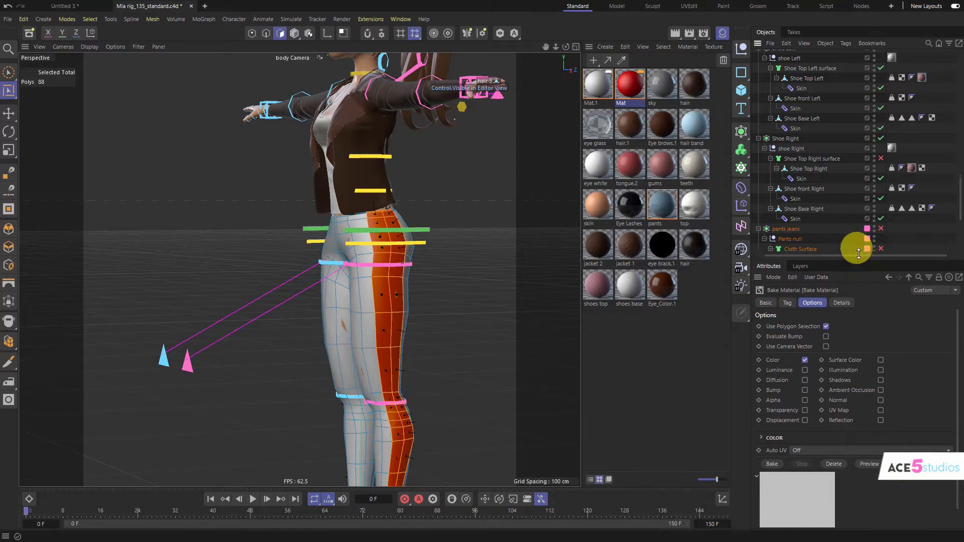
# Bake the pants texture, overwriting the existing baked JPG.
pyautogui.click(771, 464)
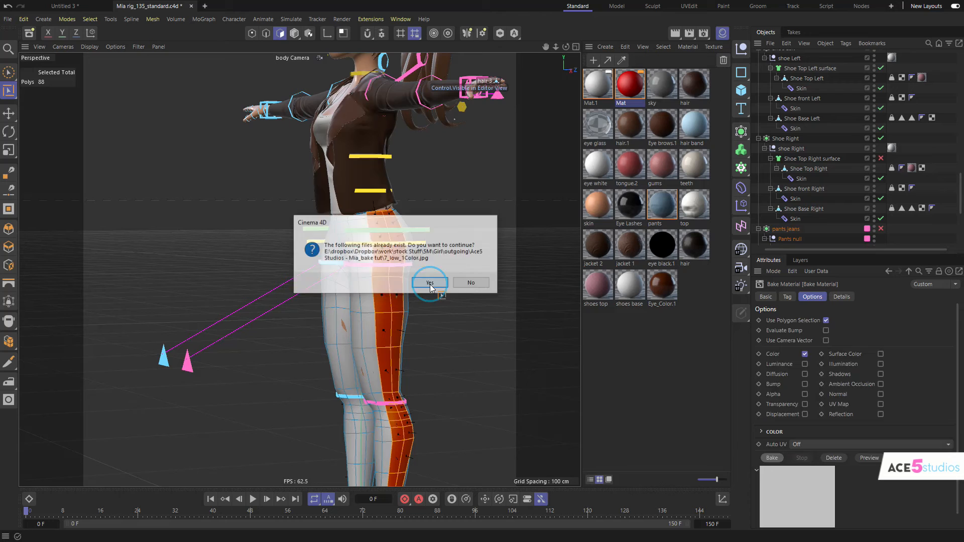
pyautogui.click(429, 282)
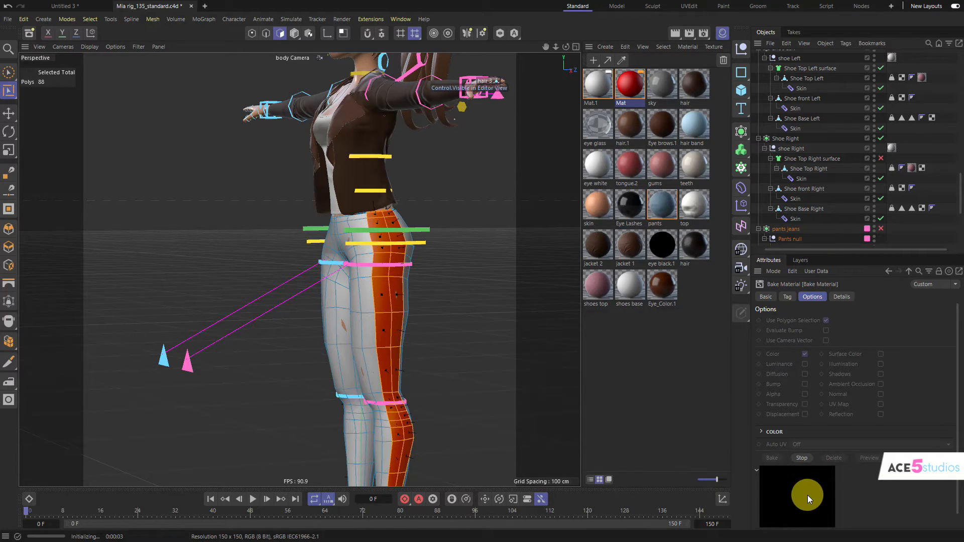
pyautogui.click(772, 457)
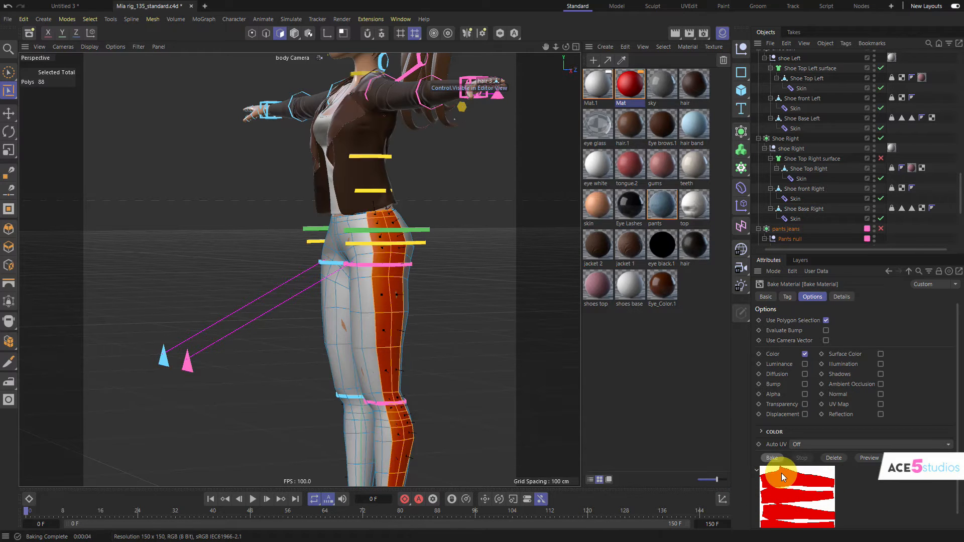
# Change Mat.1's colour to purple and bake the texture again.
pyautogui.click(596, 84)
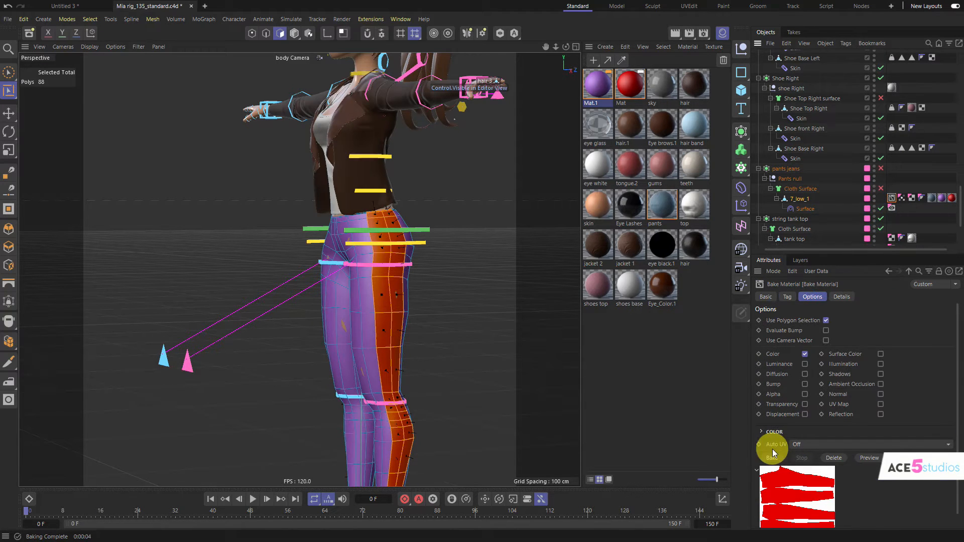
pyautogui.click(771, 457)
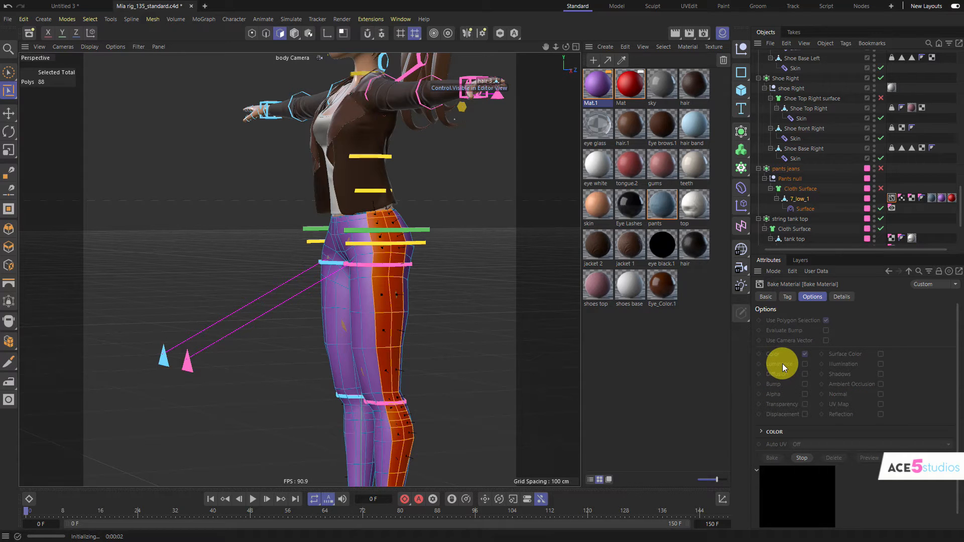
pyautogui.click(771, 457)
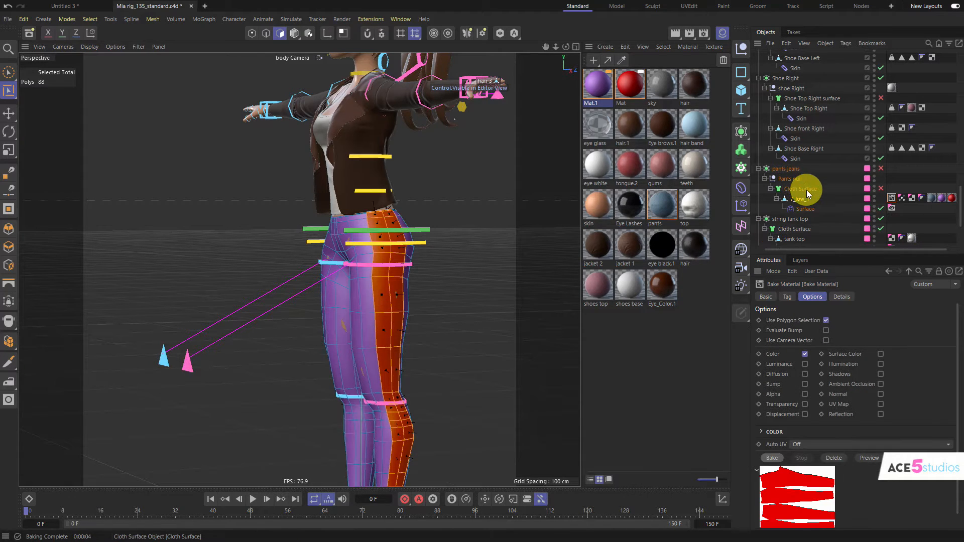
pyautogui.click(799, 199)
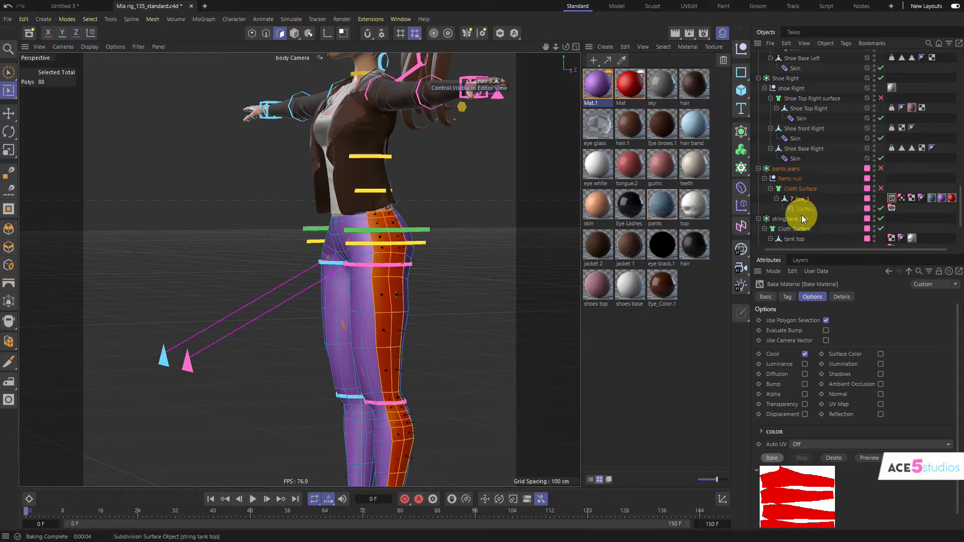
# Reopen the Bake Material tag attributes on the baked purple-and-red pants object.
pyautogui.click(798, 199)
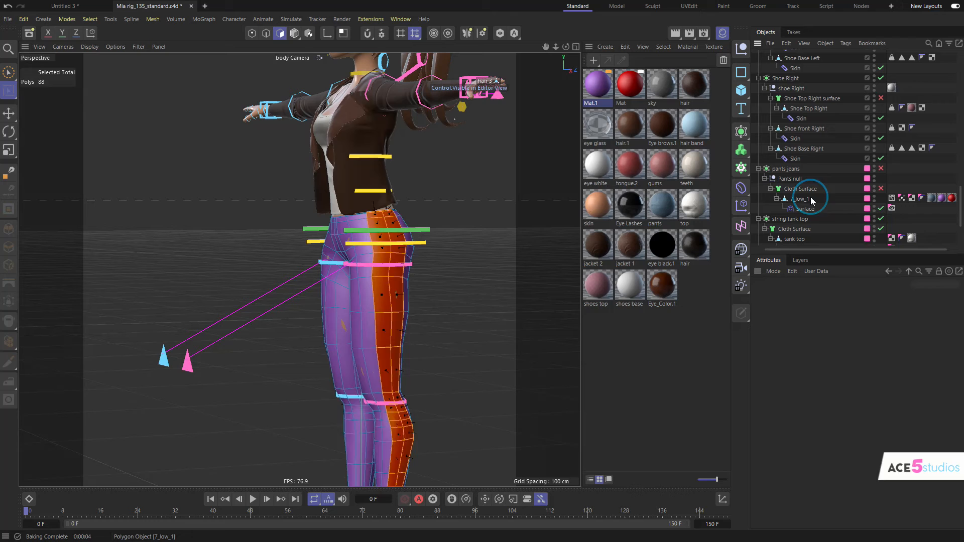
pyautogui.click(801, 199)
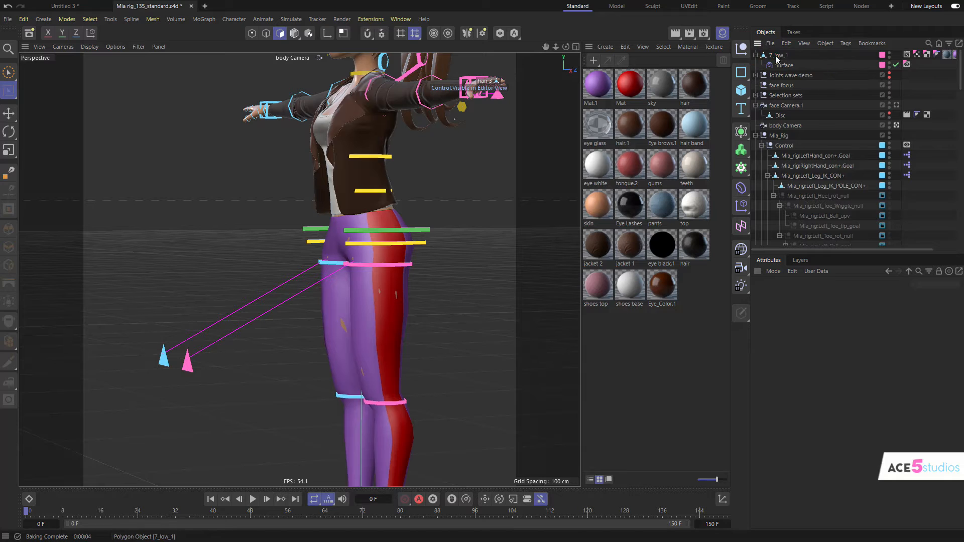
pyautogui.click(781, 64)
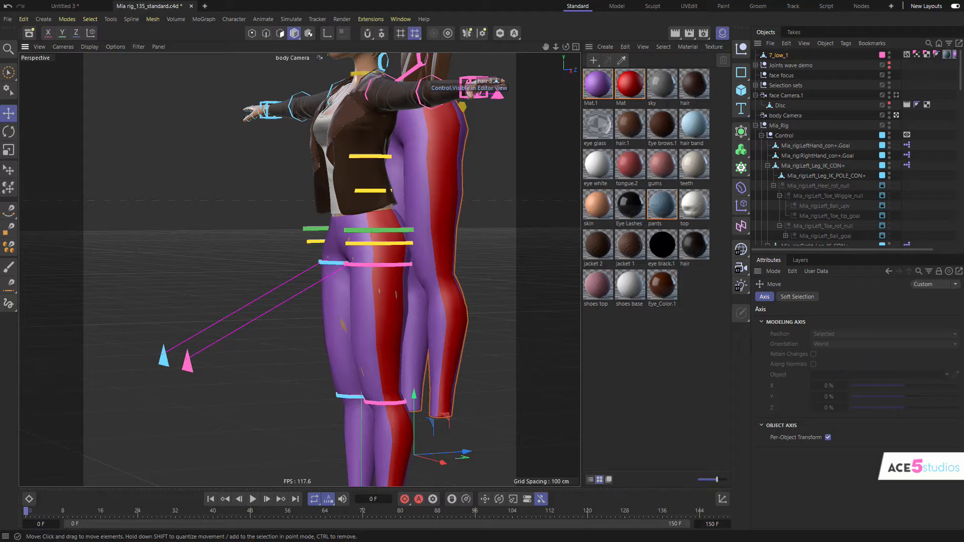
pyautogui.click(778, 55)
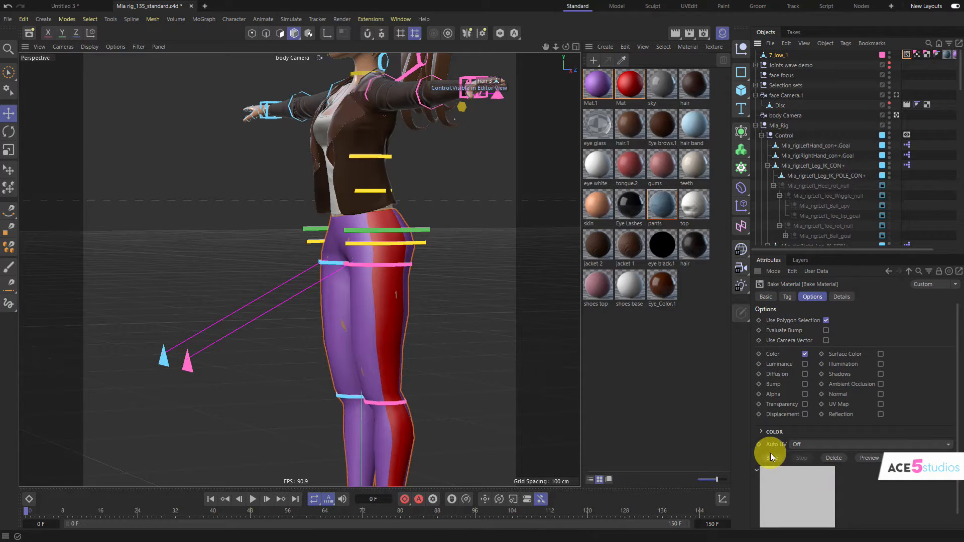
# Bake the colour into a purple texture with red stripes and view it in its own window.
pyautogui.click(770, 454)
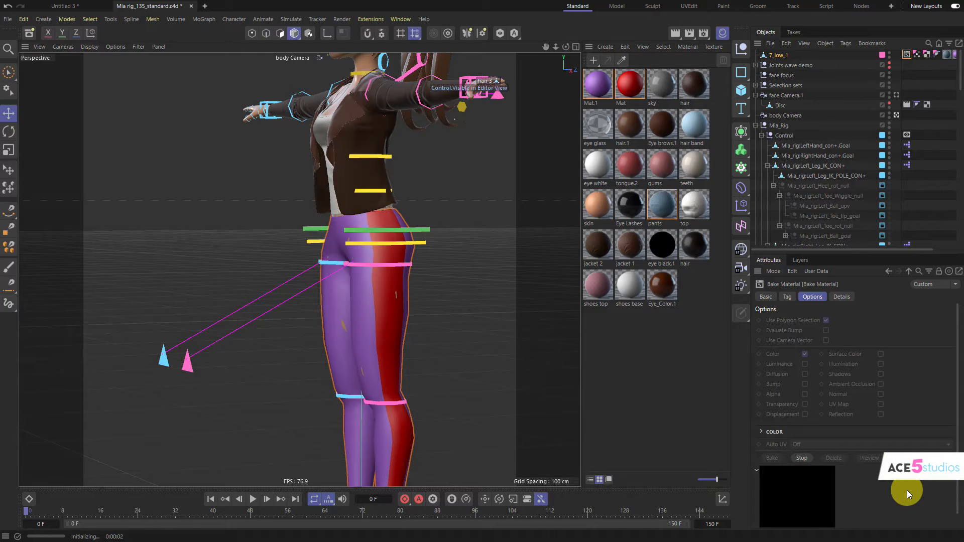
pyautogui.click(771, 457)
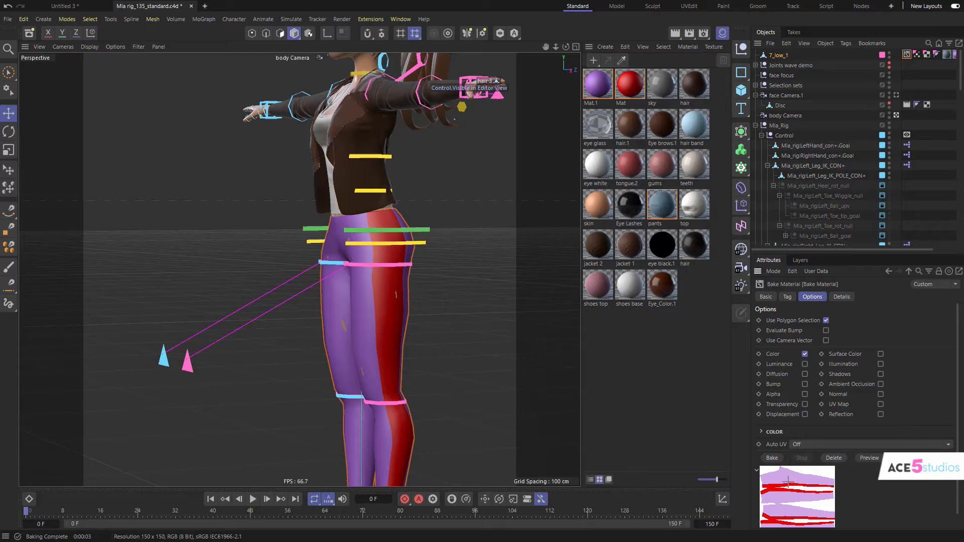
pyautogui.moveTo(929, 344)
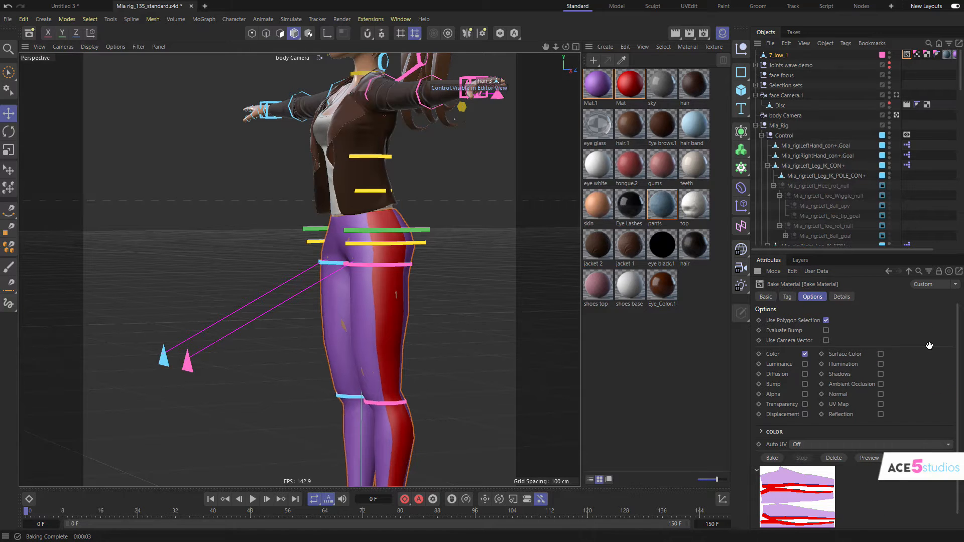
pyautogui.rightClick(796, 496)
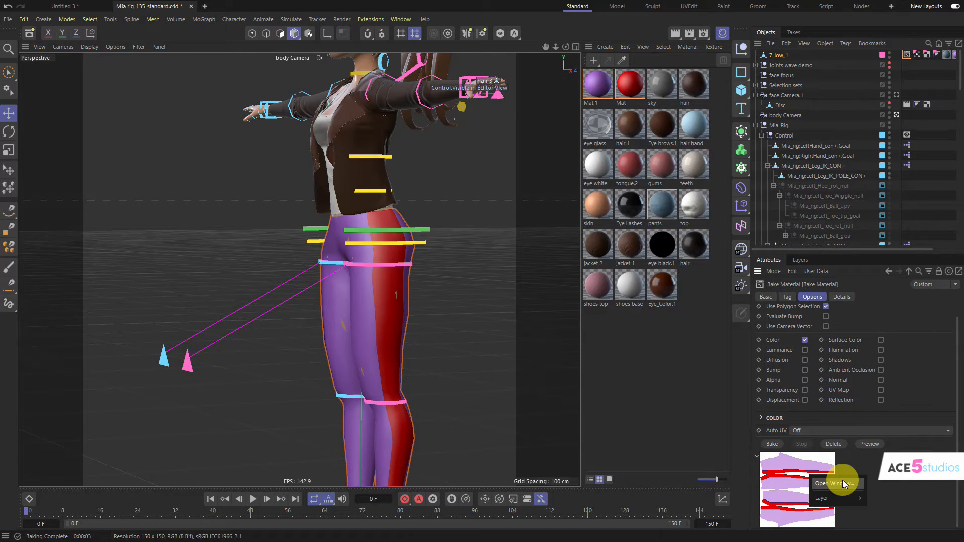
pyautogui.click(830, 483)
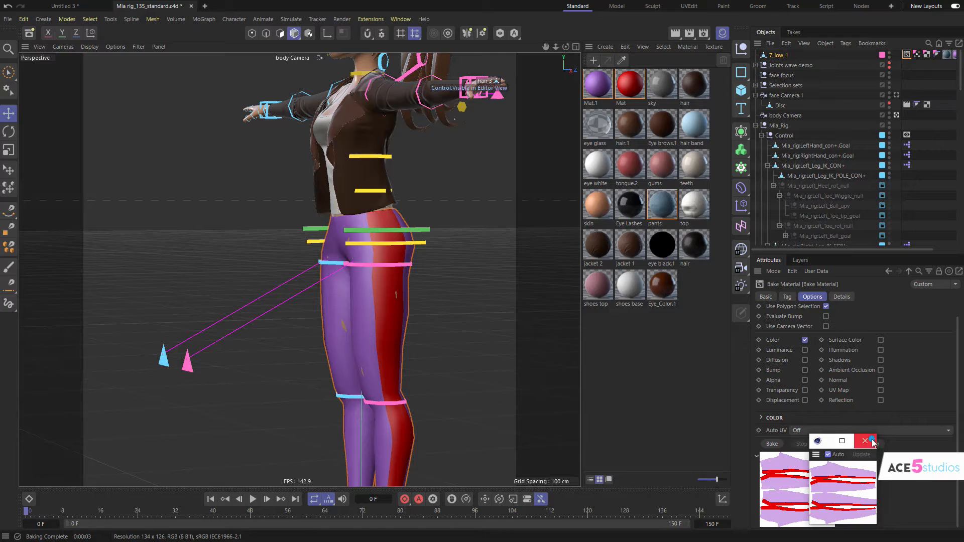
pyautogui.click(864, 442)
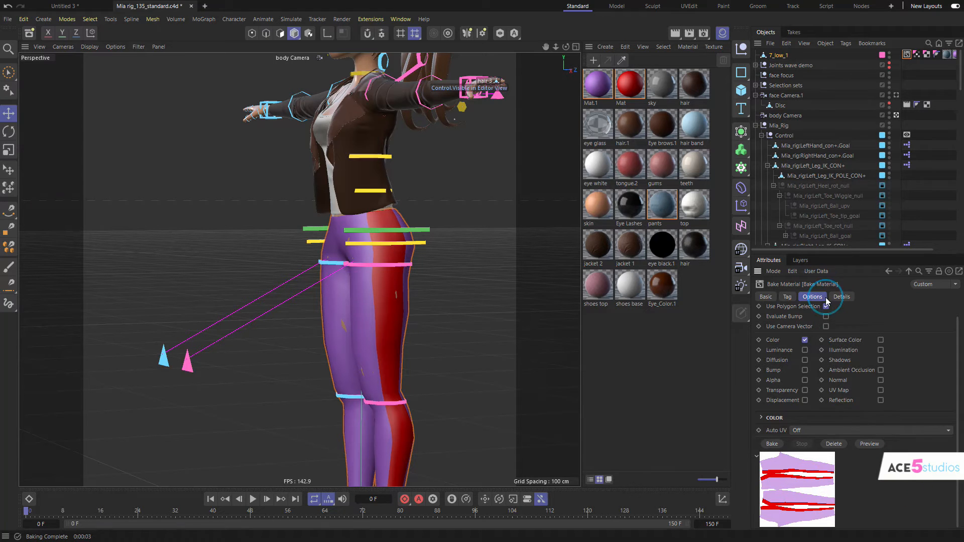
pyautogui.click(787, 296)
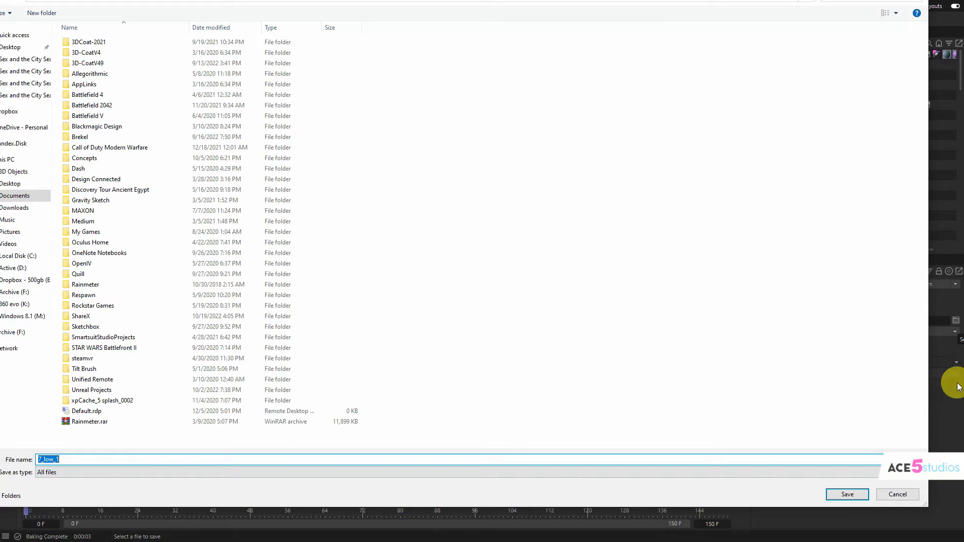
# Save the baked texture and confirm 7_low_1Color.jpg (256×256) in the project folder.
pyautogui.click(847, 493)
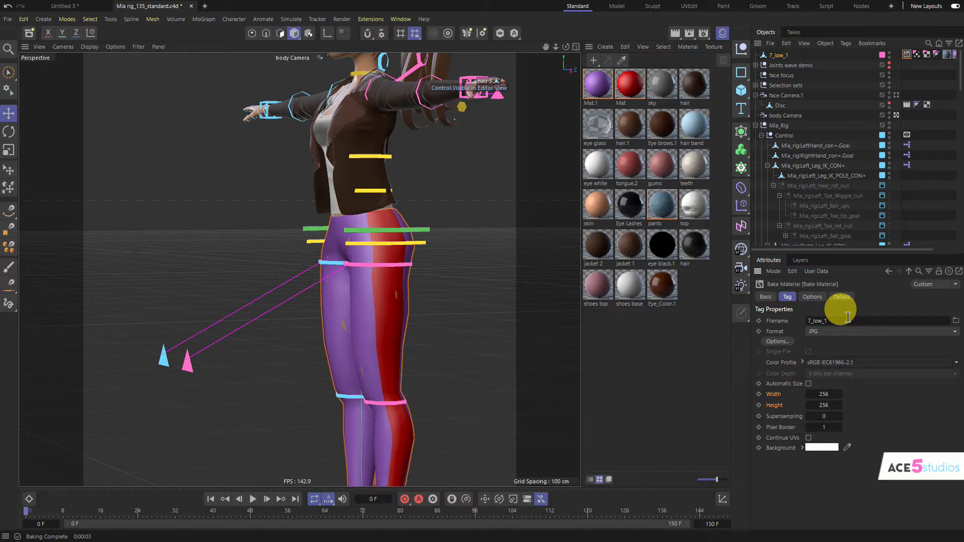
pyautogui.click(955, 320)
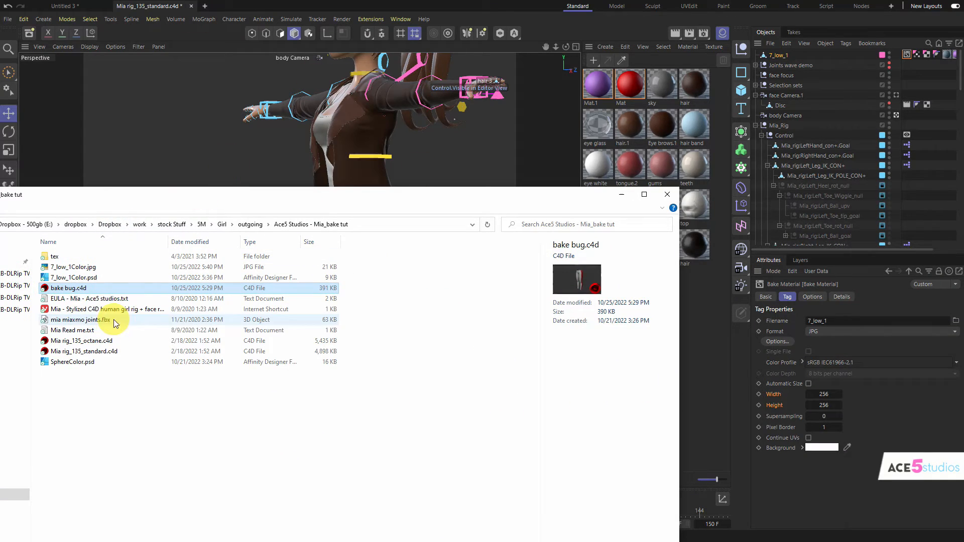
pyautogui.click(74, 267)
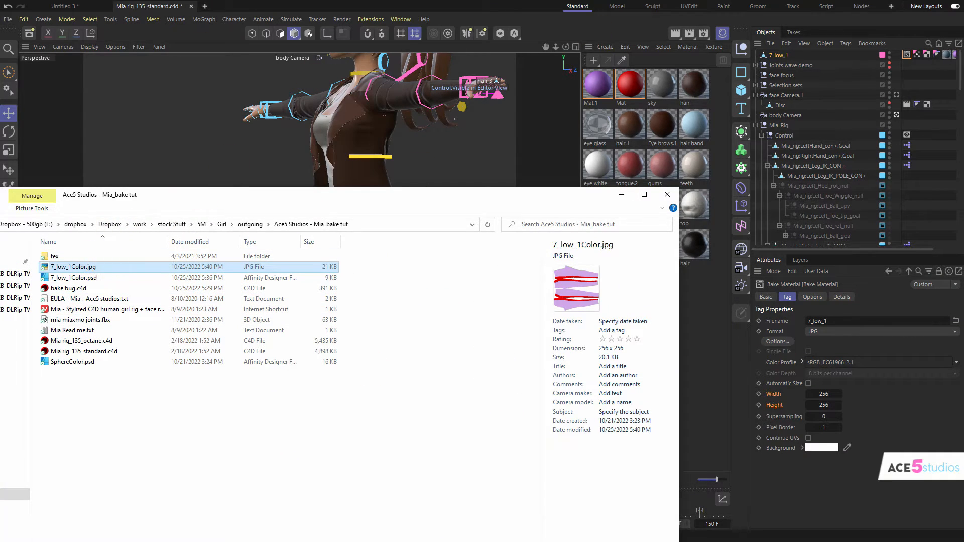
pyautogui.click(666, 195)
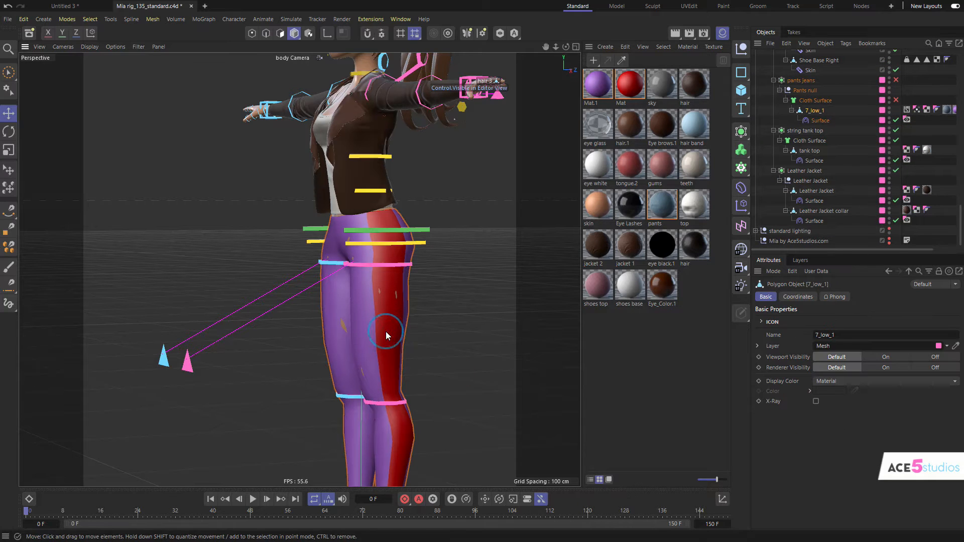
# Load the baked 7_low_1Color.jpg as the Mat material's Color channel texture.
pyautogui.click(939, 115)
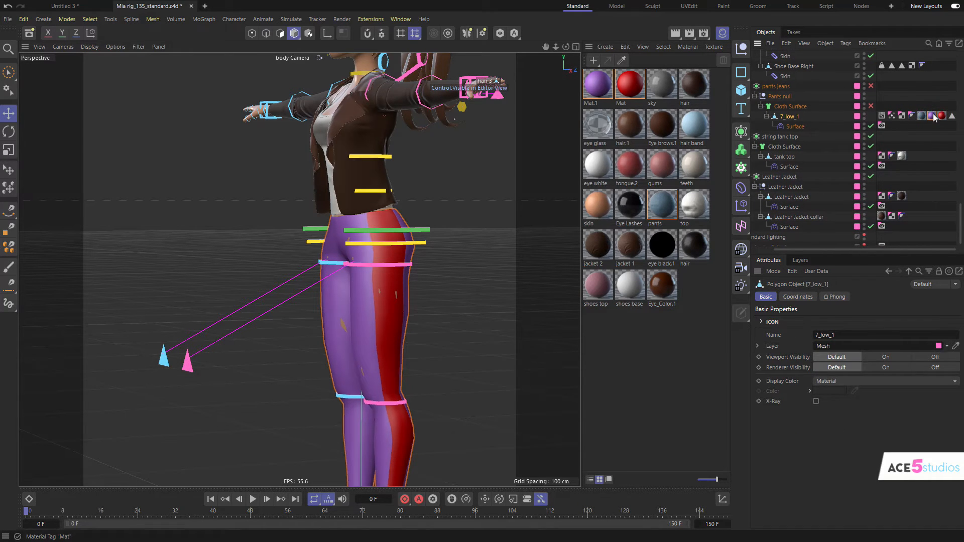
pyautogui.click(922, 116)
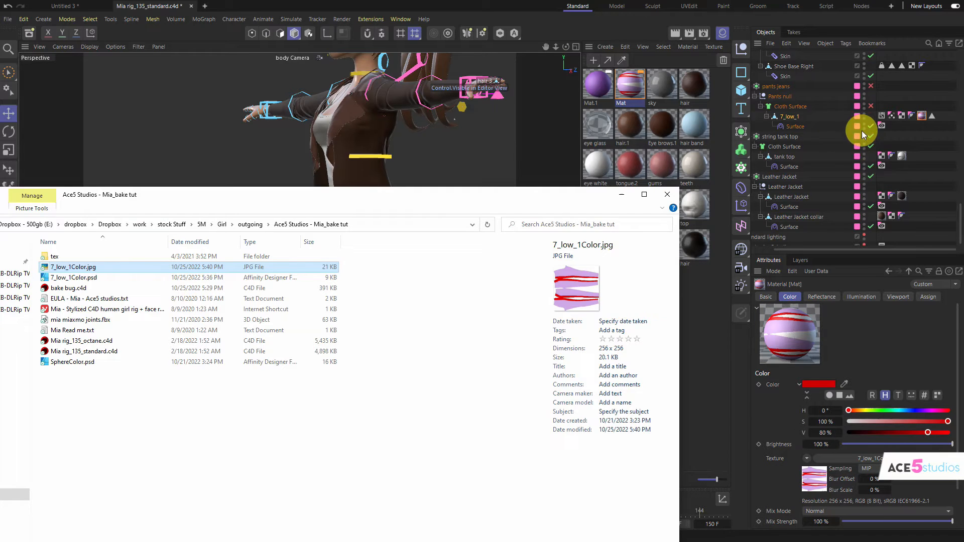
pyautogui.click(666, 195)
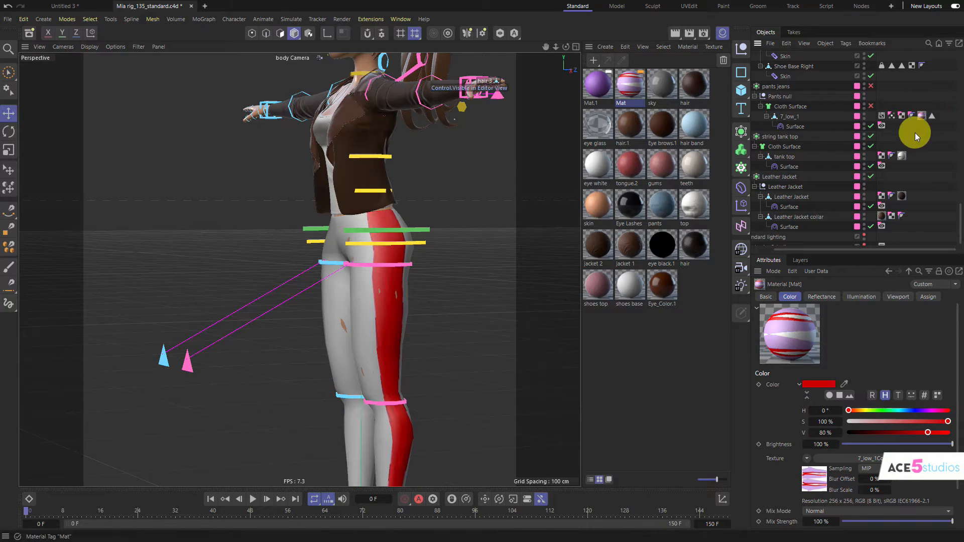
pyautogui.click(911, 116)
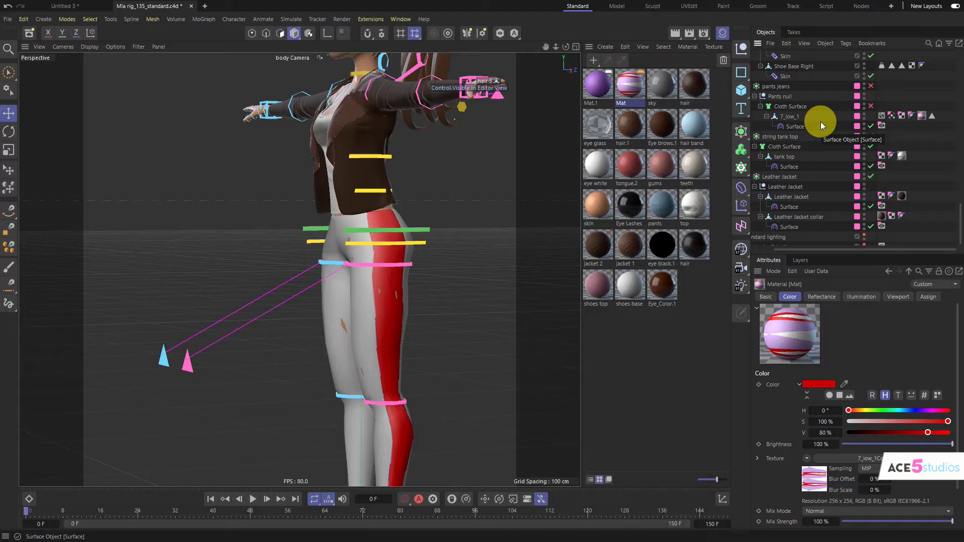
pyautogui.click(896, 115)
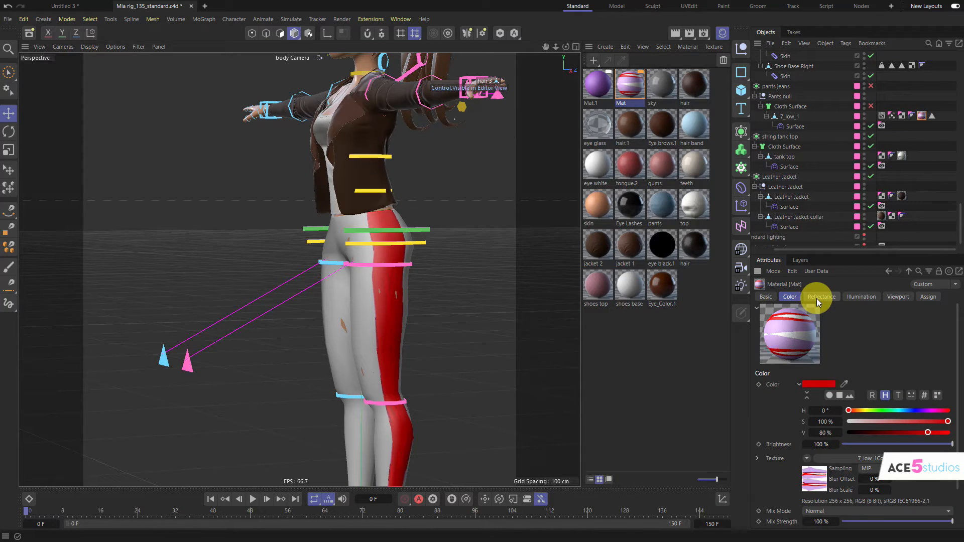
pyautogui.moveTo(865, 296)
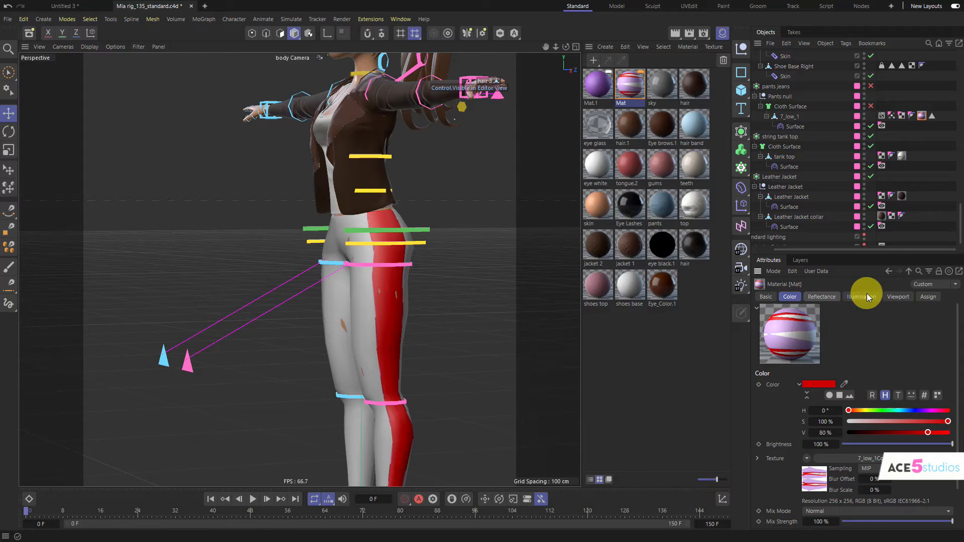
pyautogui.click(898, 296)
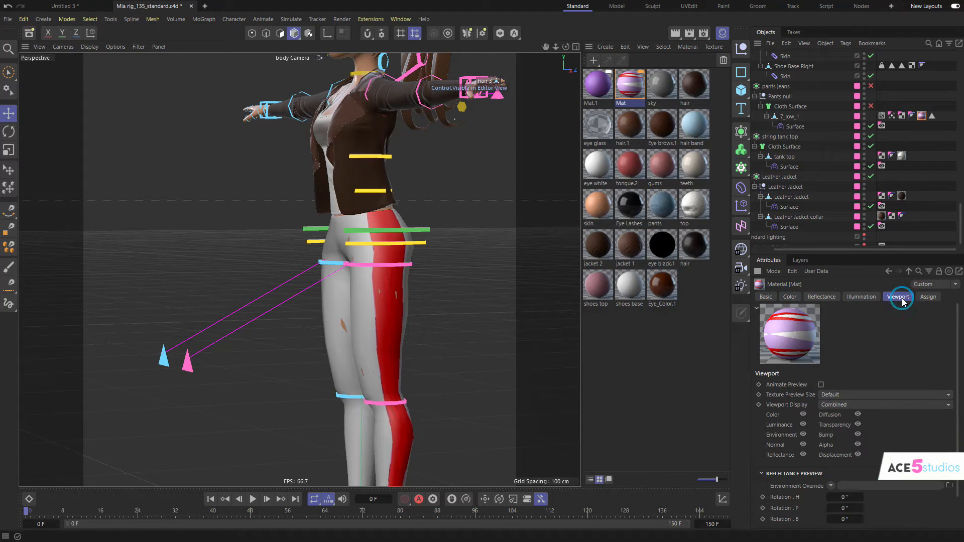
pyautogui.moveTo(842, 271)
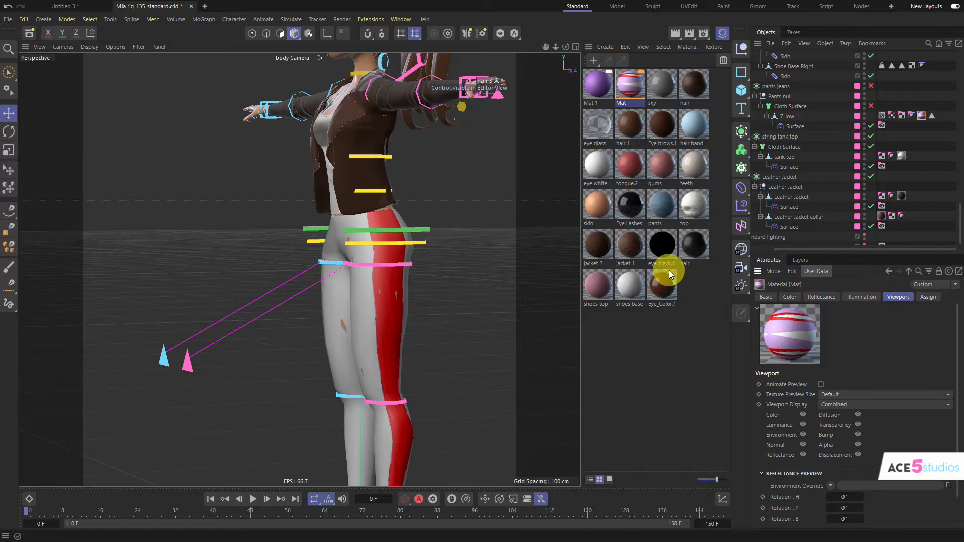
pyautogui.moveTo(448, 256)
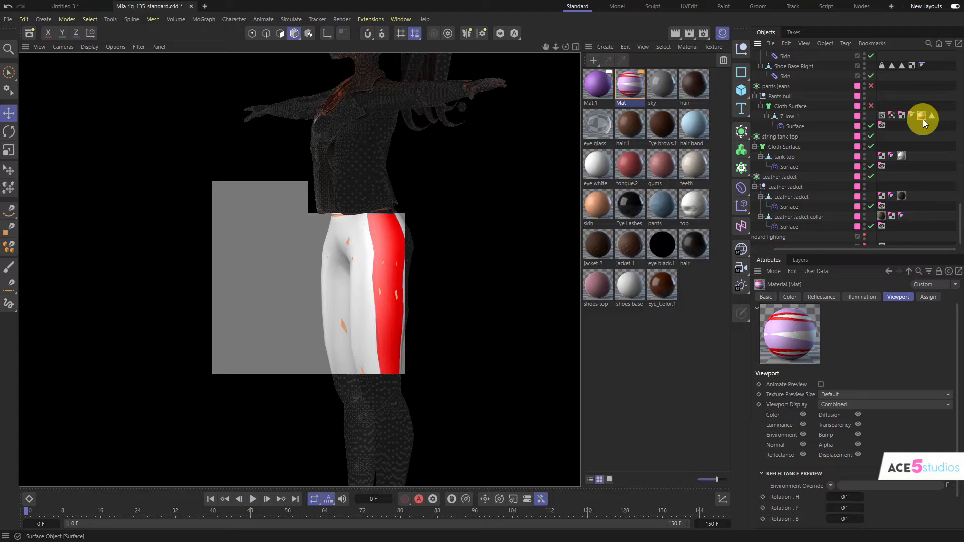
pyautogui.click(883, 116)
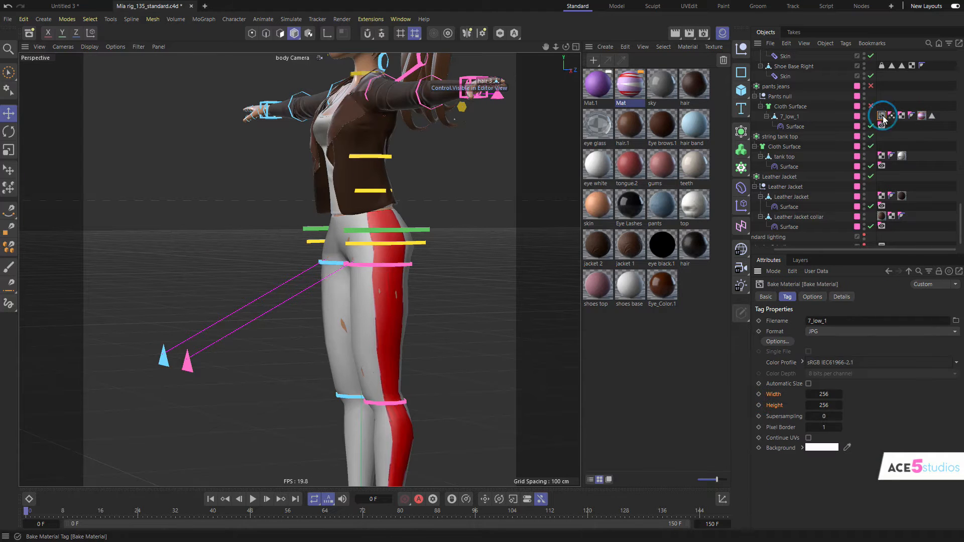
pyautogui.click(900, 115)
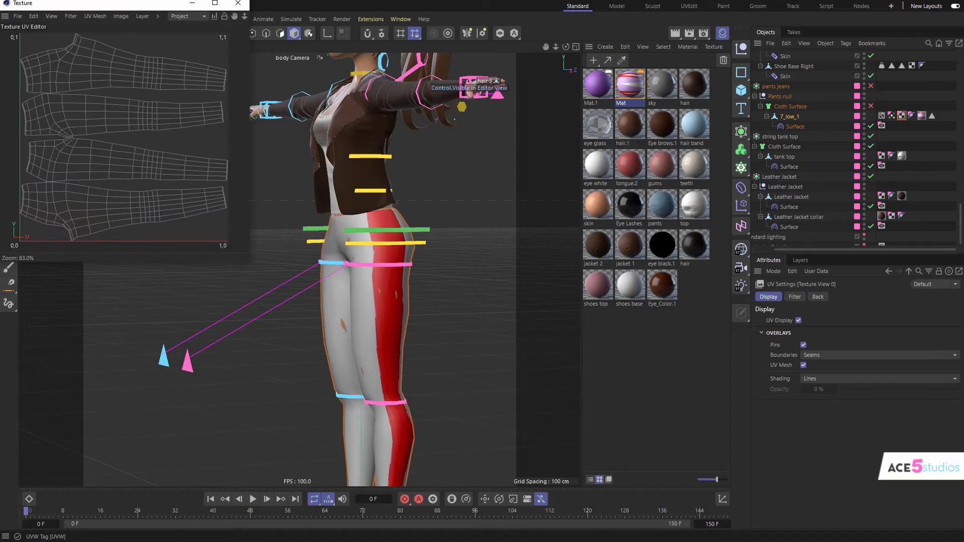
pyautogui.click(404, 159)
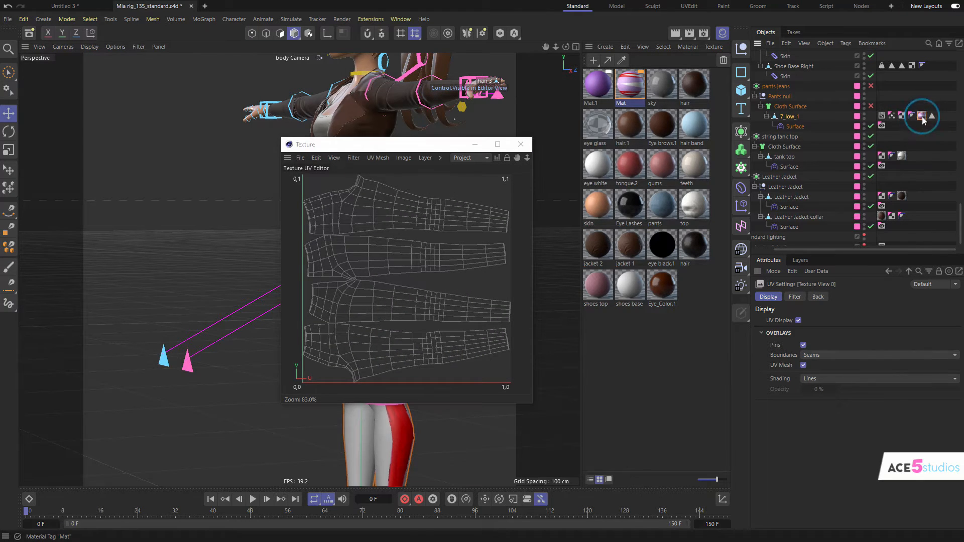
pyautogui.click(913, 116)
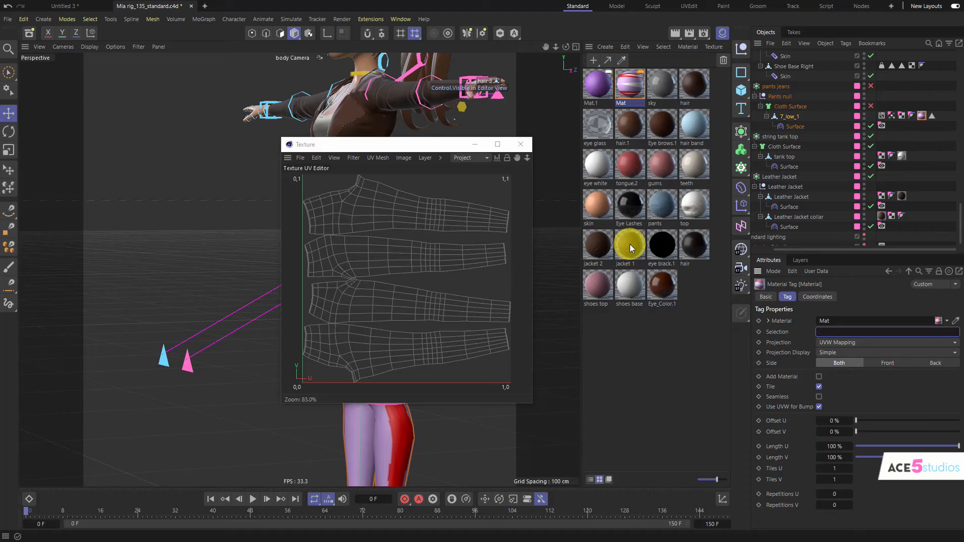
pyautogui.click(520, 145)
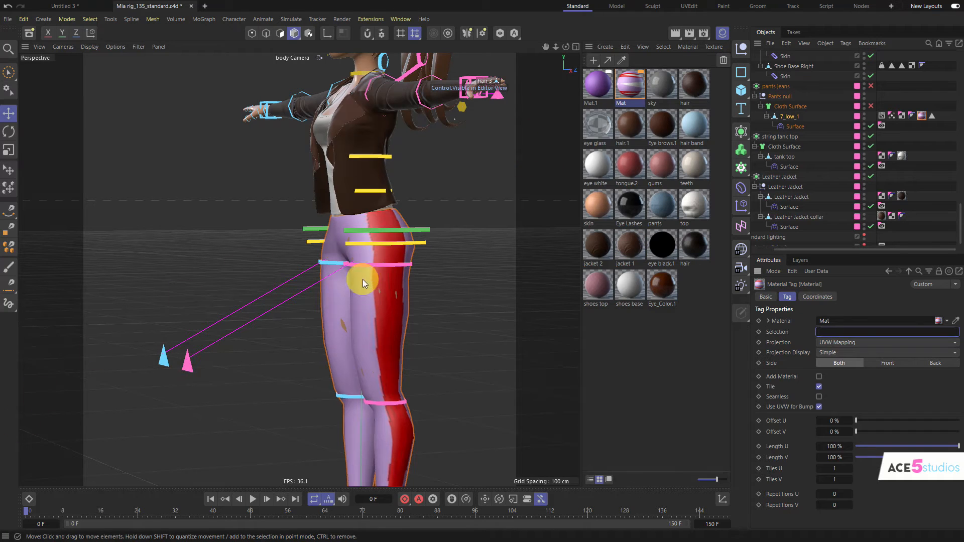
pyautogui.moveTo(824, 237)
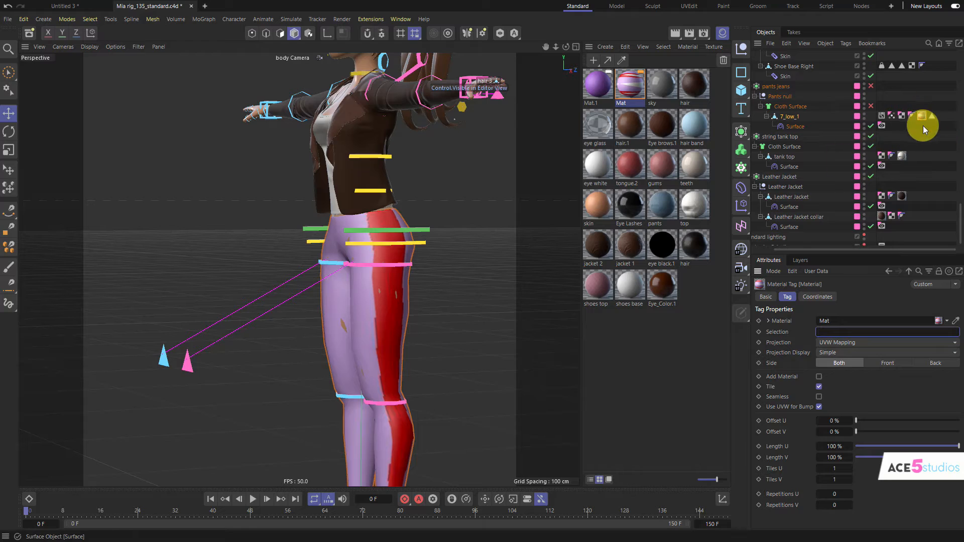
pyautogui.click(921, 117)
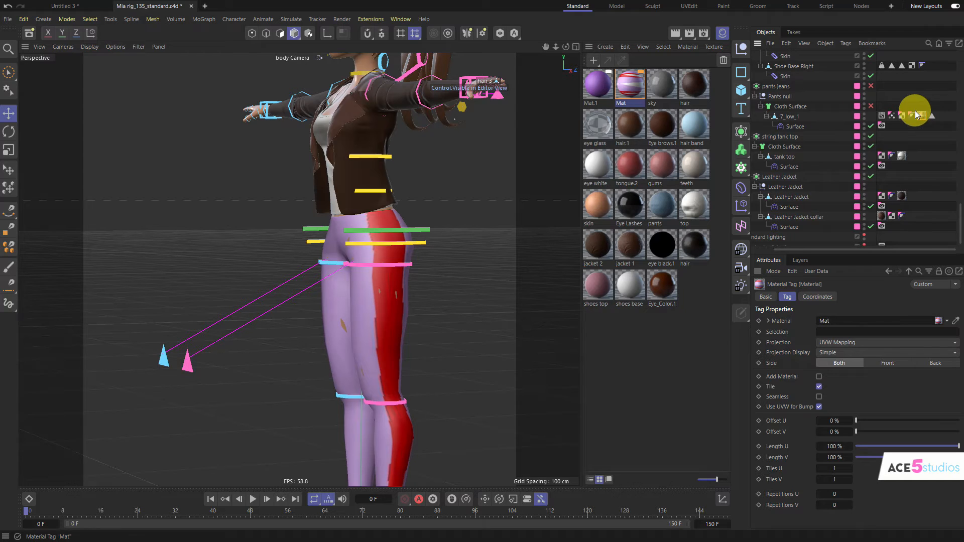
pyautogui.click(783, 116)
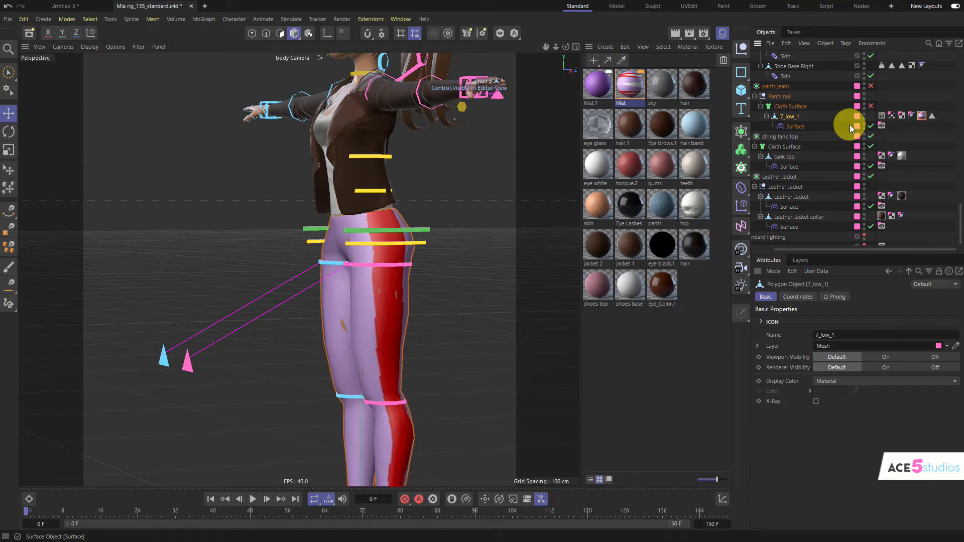
# Limit the Mat tag to Polygon Selection.1 and cut edge loops along the side stripe.
pyautogui.click(850, 121)
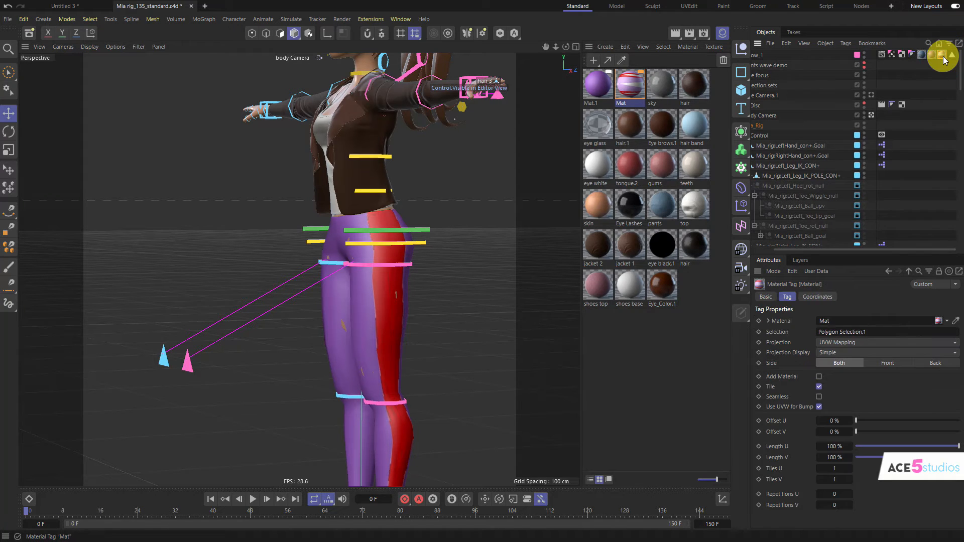
pyautogui.moveTo(943, 56)
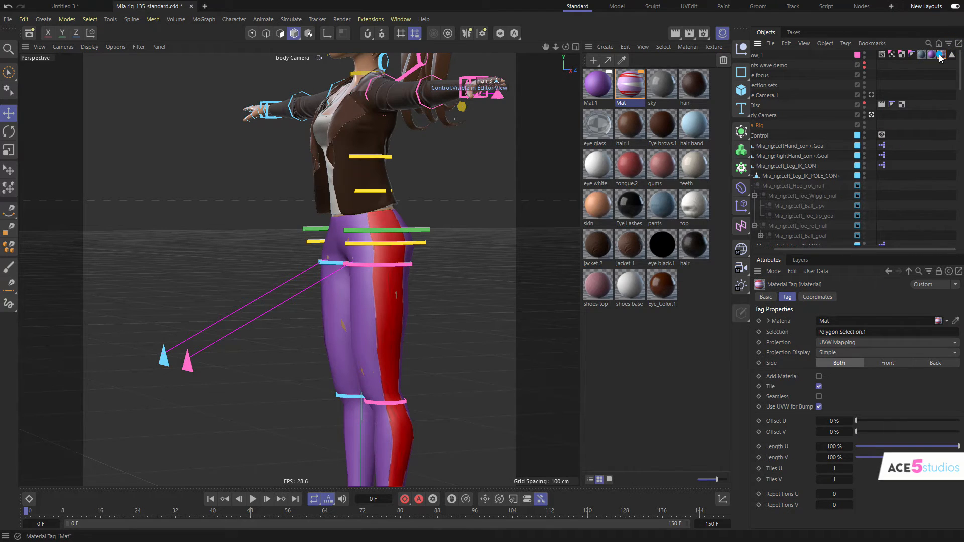
pyautogui.click(808, 459)
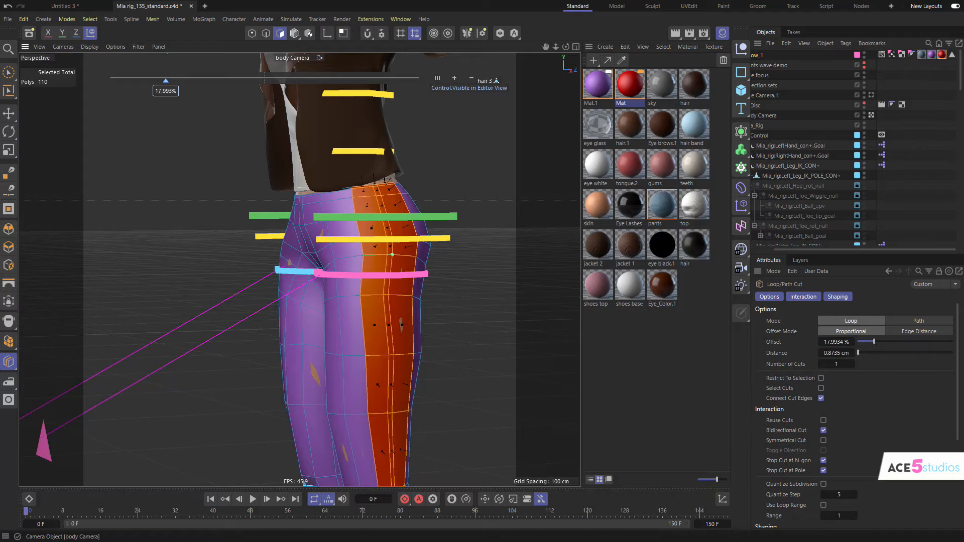
pyautogui.click(857, 200)
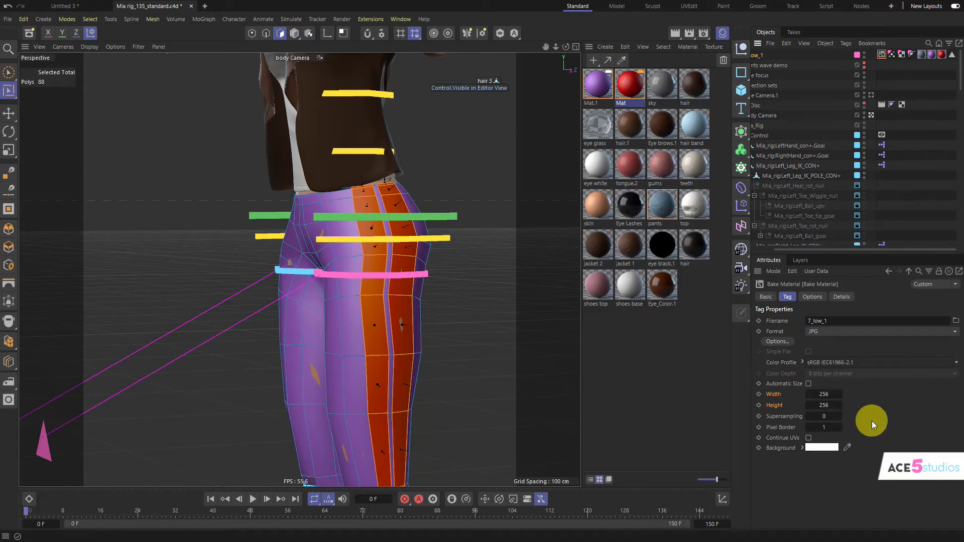
# Bake the pants' colour at 1024×1024 and confirm overwriting the existing JPG.
pyautogui.click(812, 297)
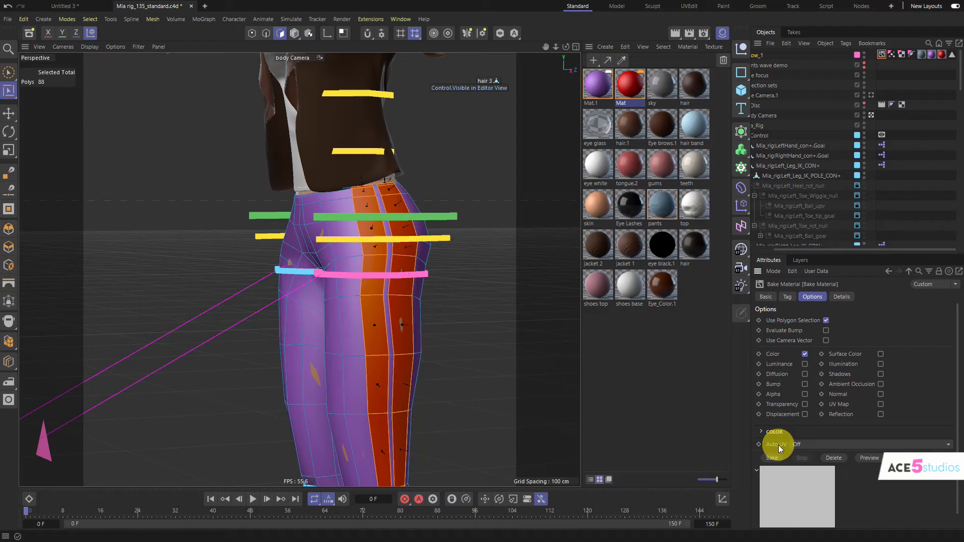
pyautogui.click(787, 297)
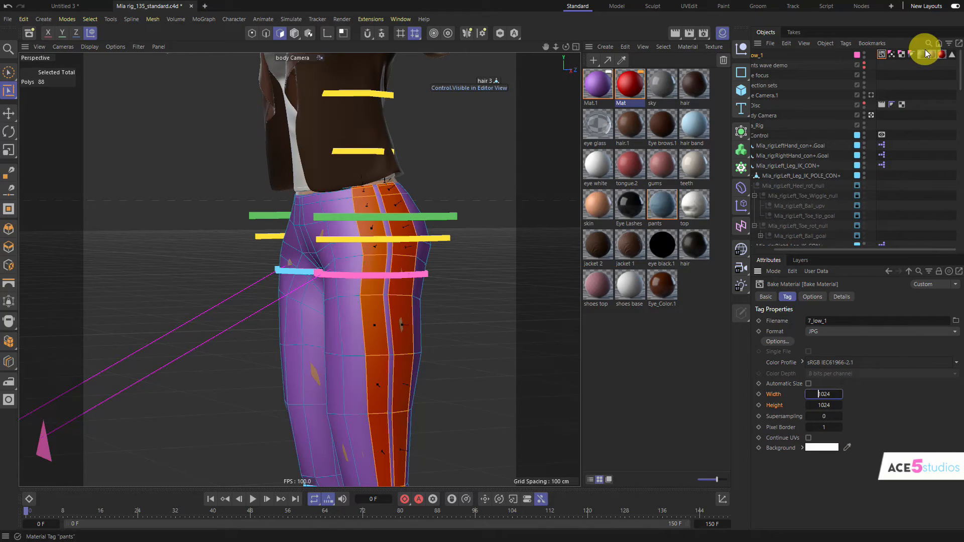
pyautogui.click(811, 296)
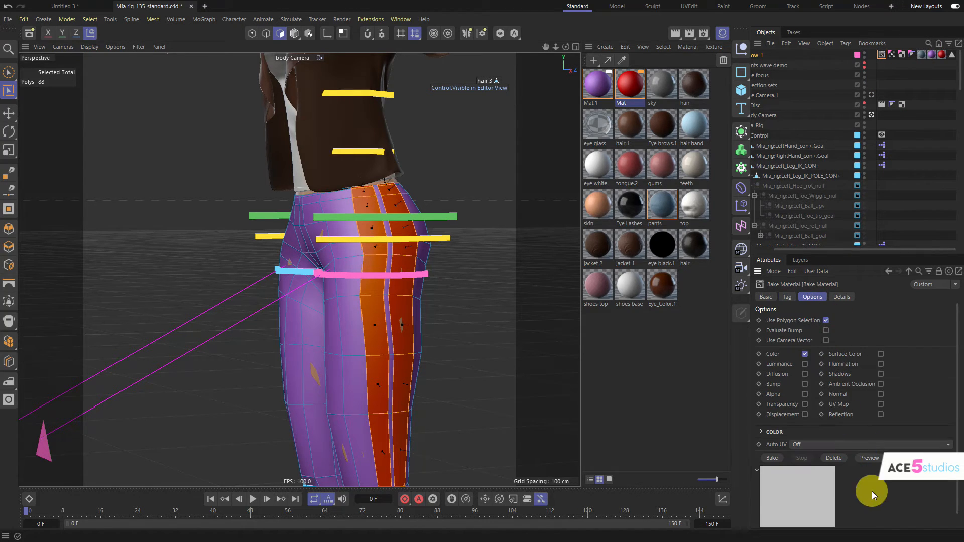
pyautogui.click(772, 458)
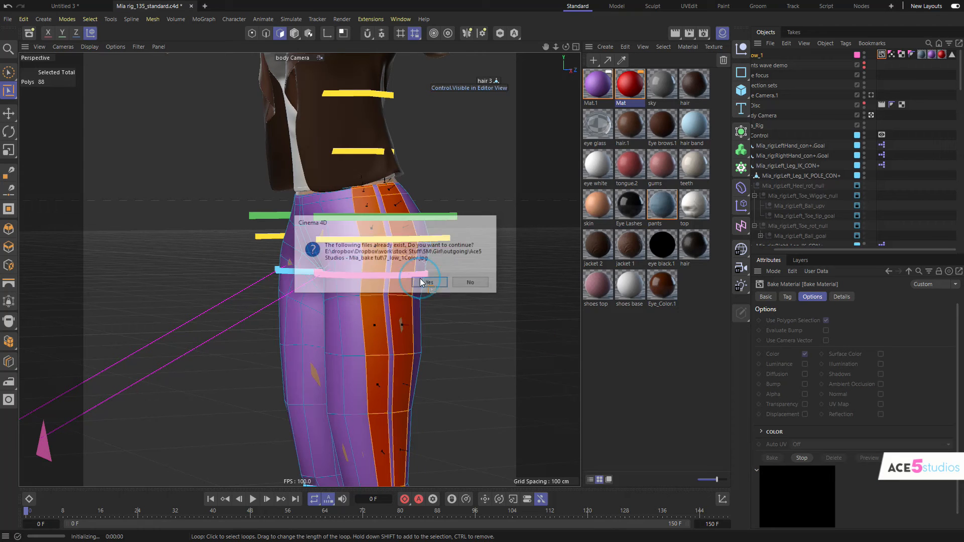
pyautogui.click(425, 282)
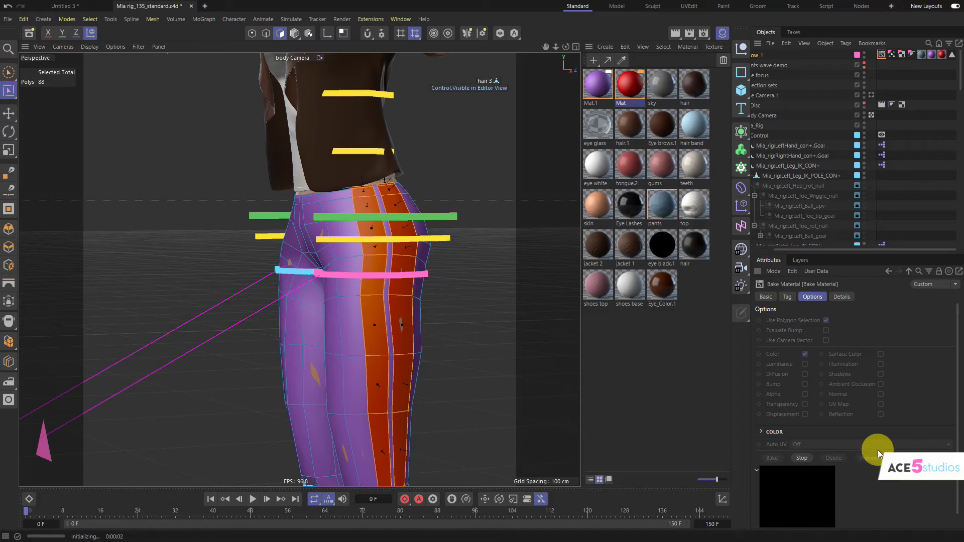
pyautogui.moveTo(888, 530)
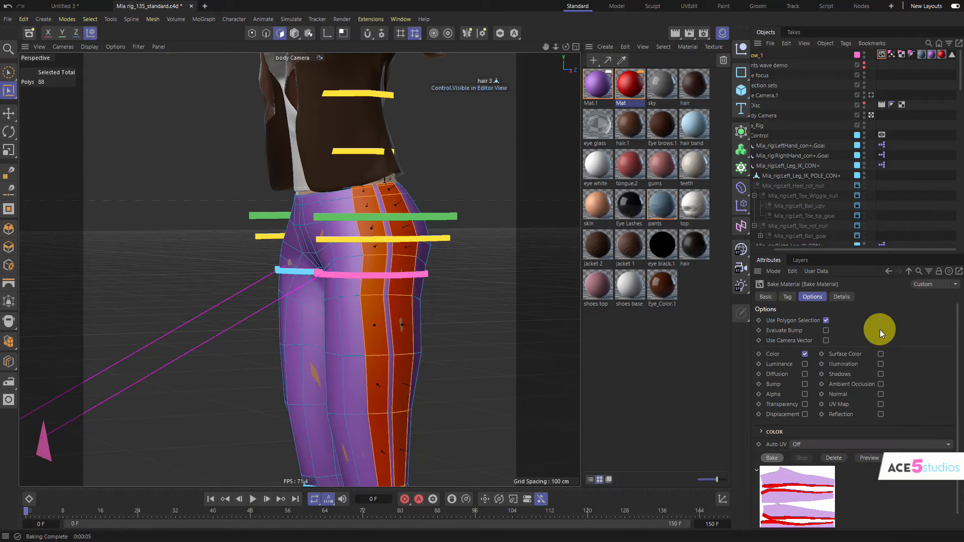
pyautogui.moveTo(792, 49)
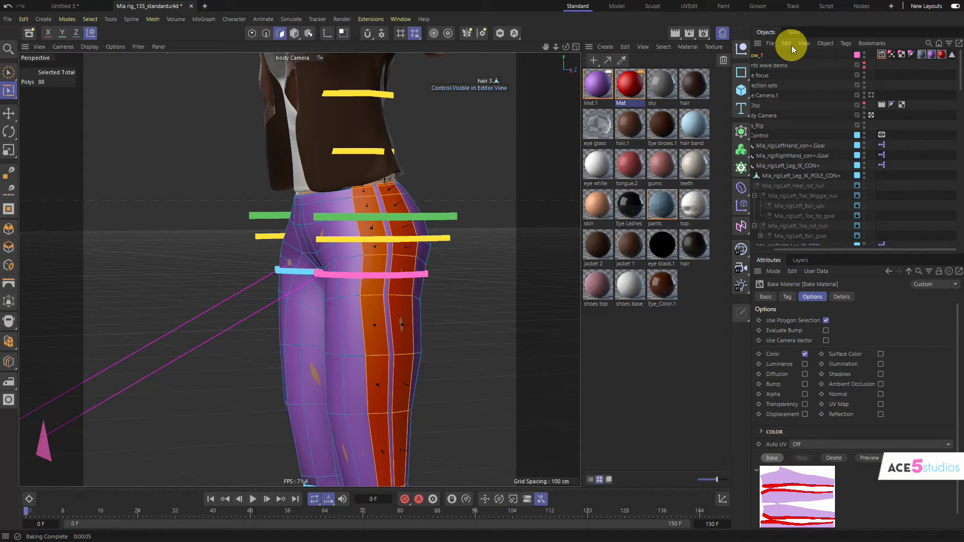
# Select the pants' Mat tag and assign 7_low_1Color.jpg as its Color texture.
pyautogui.click(755, 105)
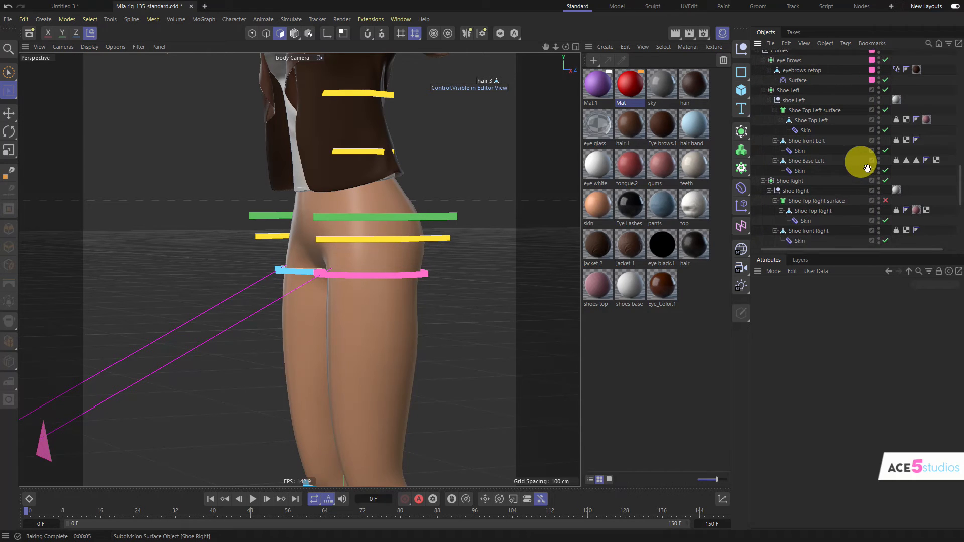
pyautogui.scroll(-3)
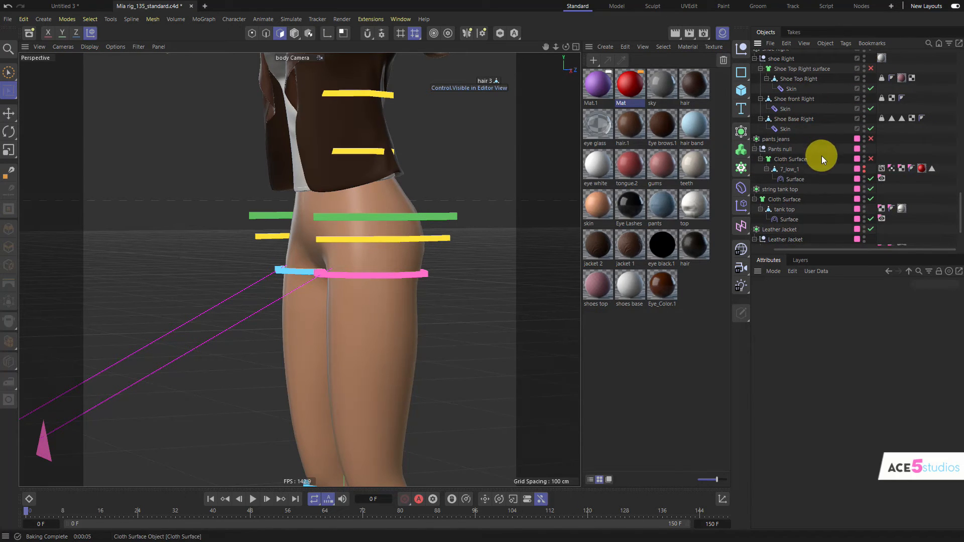
pyautogui.click(792, 169)
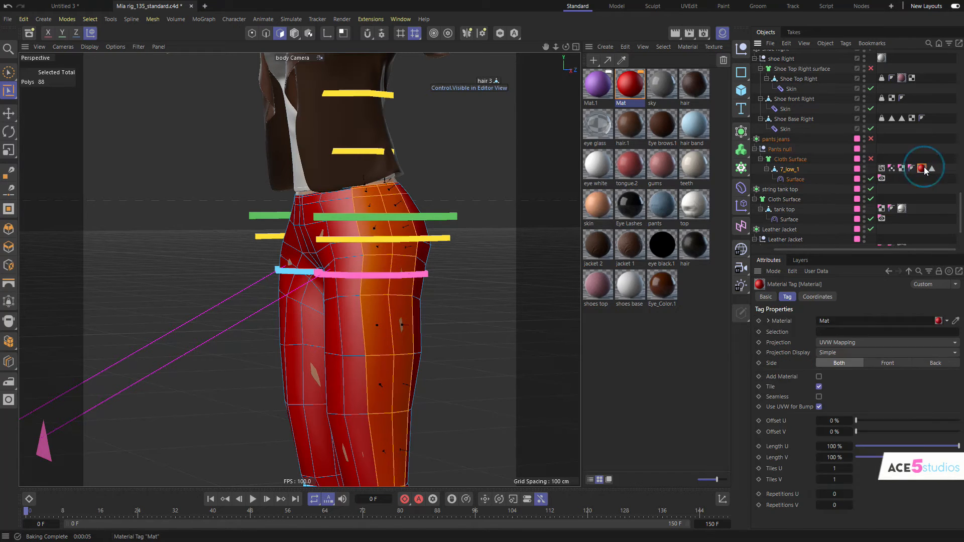
pyautogui.click(920, 167)
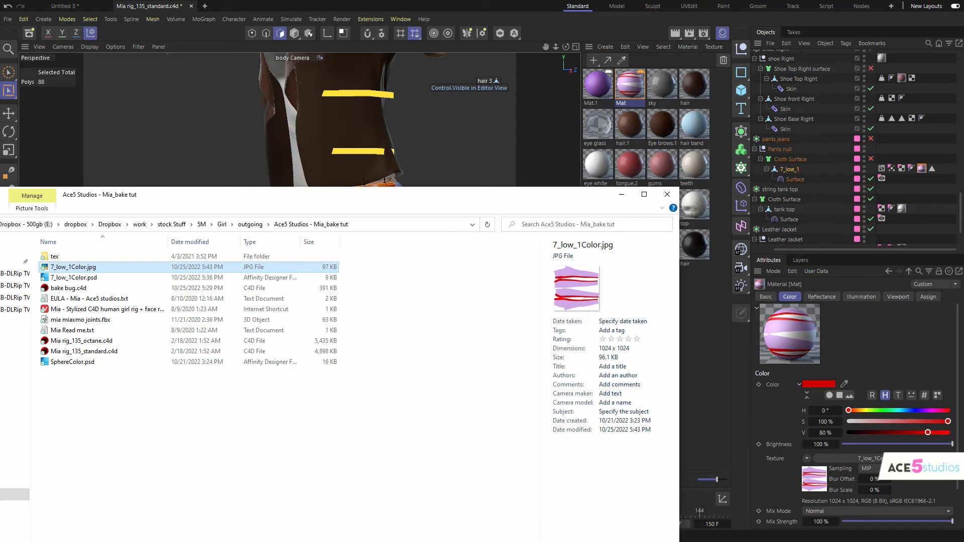
pyautogui.click(666, 194)
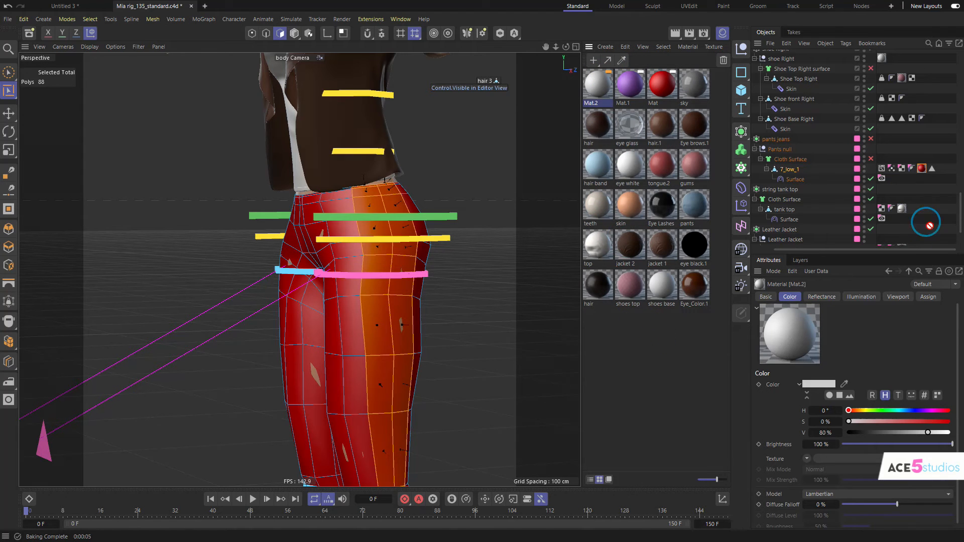
# Delete the old red Mat tag and apply Mat.2 with the stripe JPG to 7_low_1.
pyautogui.click(922, 169)
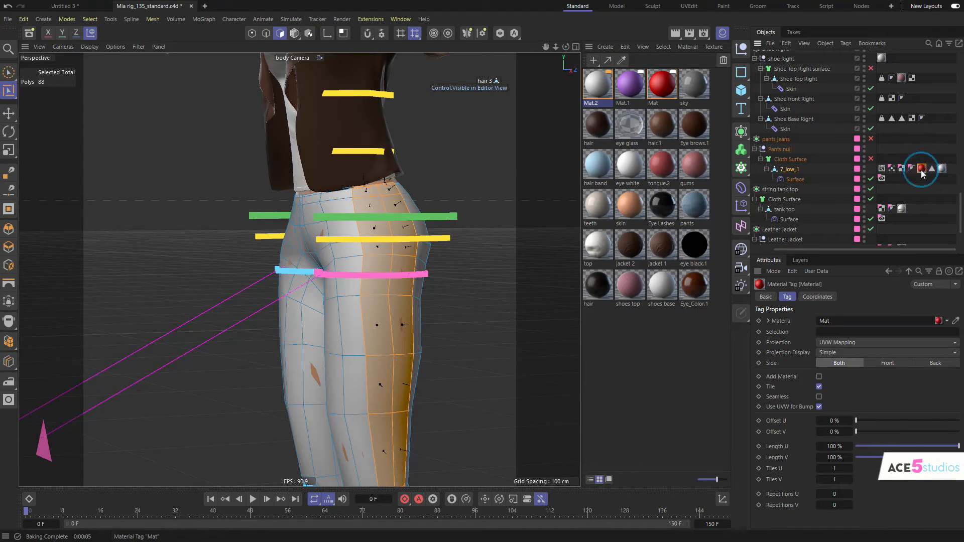
pyautogui.click(922, 169)
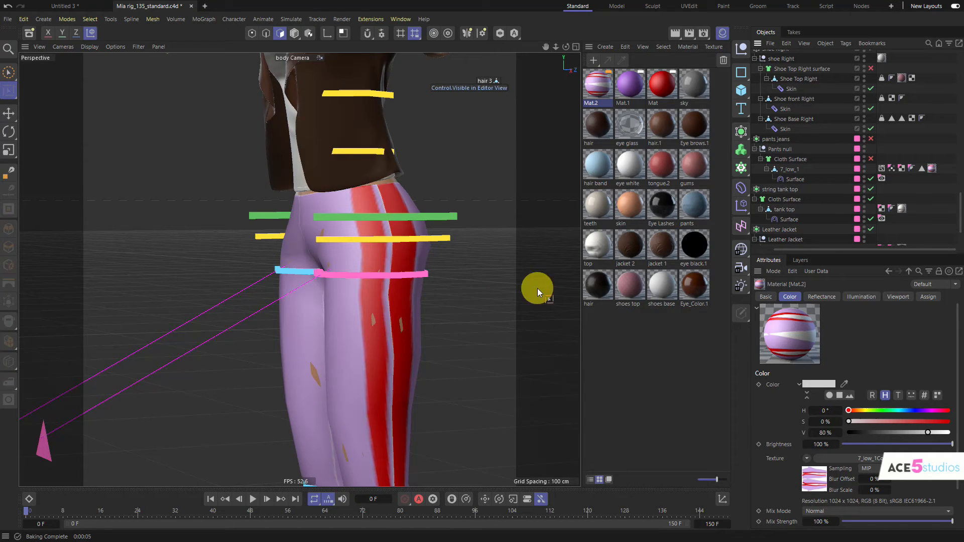
pyautogui.moveTo(367, 218)
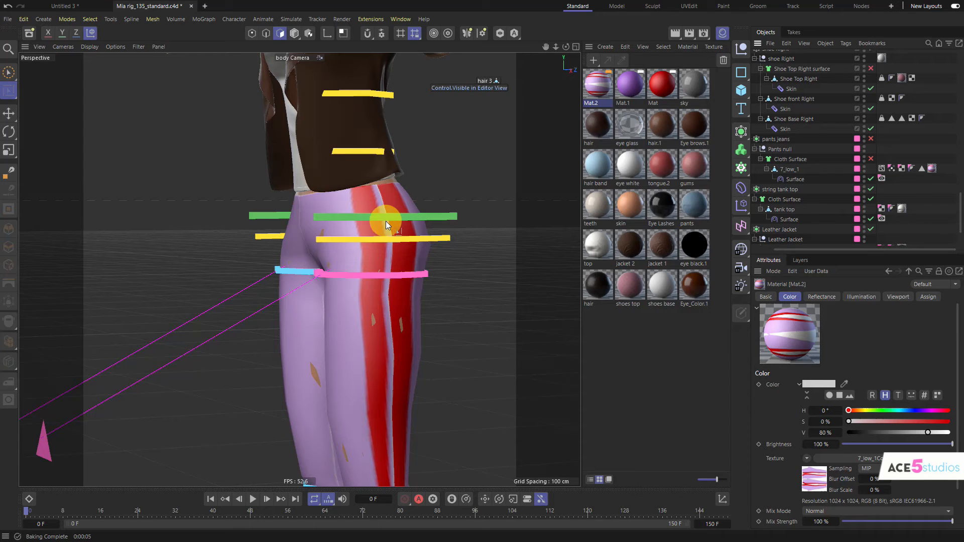
pyautogui.click(897, 296)
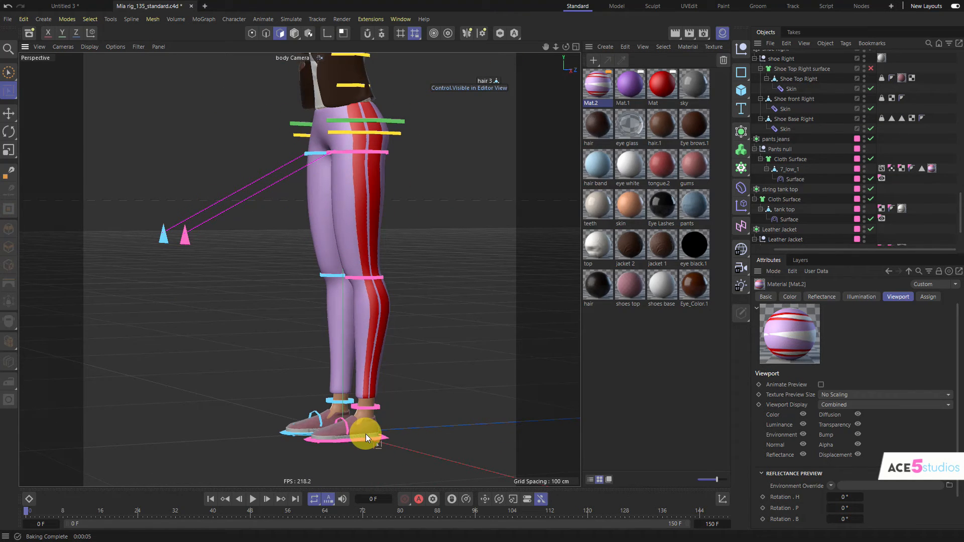
pyautogui.click(292, 33)
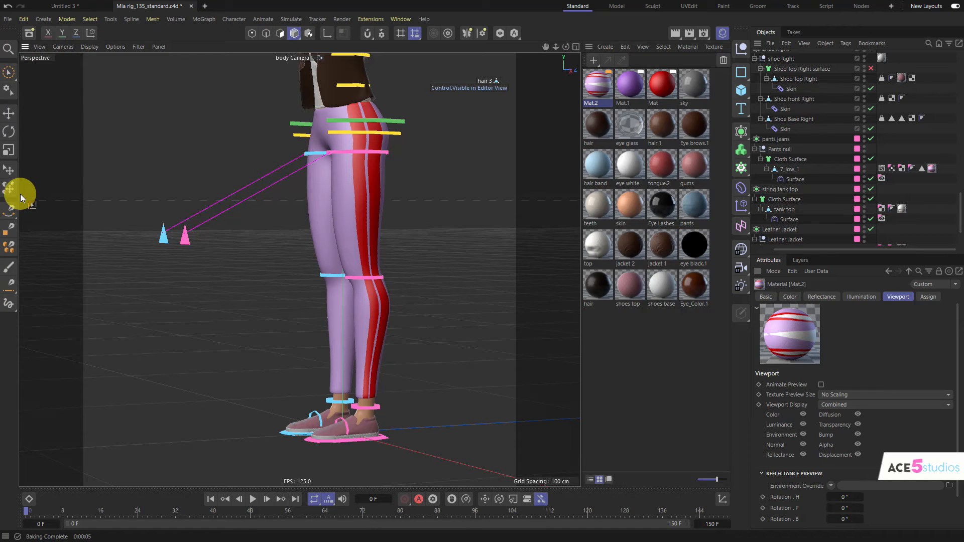
pyautogui.click(331, 436)
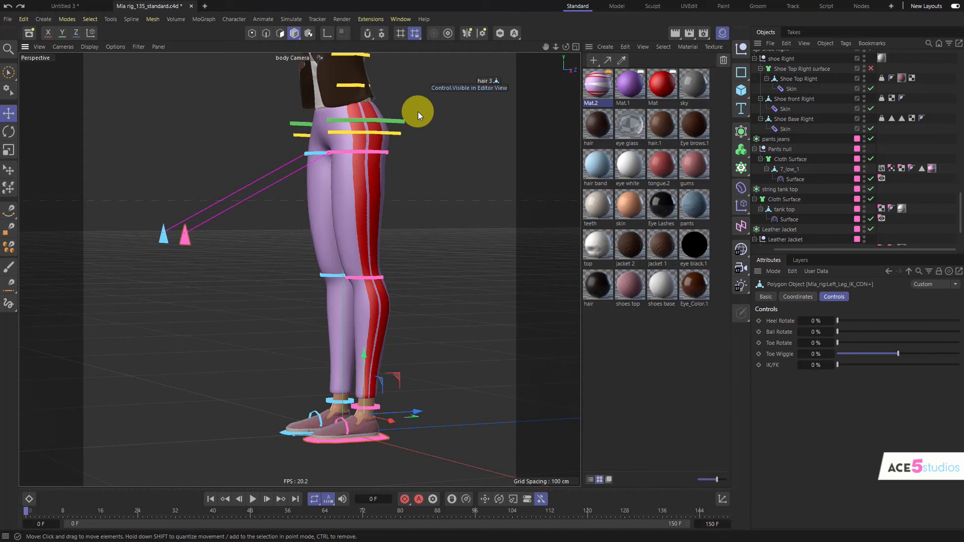
pyautogui.moveTo(454, 140)
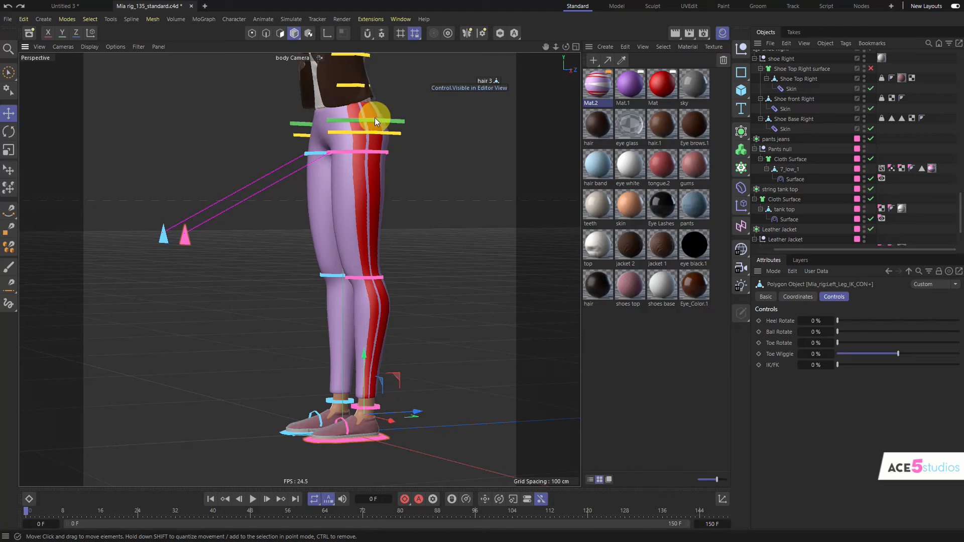
pyautogui.moveTo(933, 172)
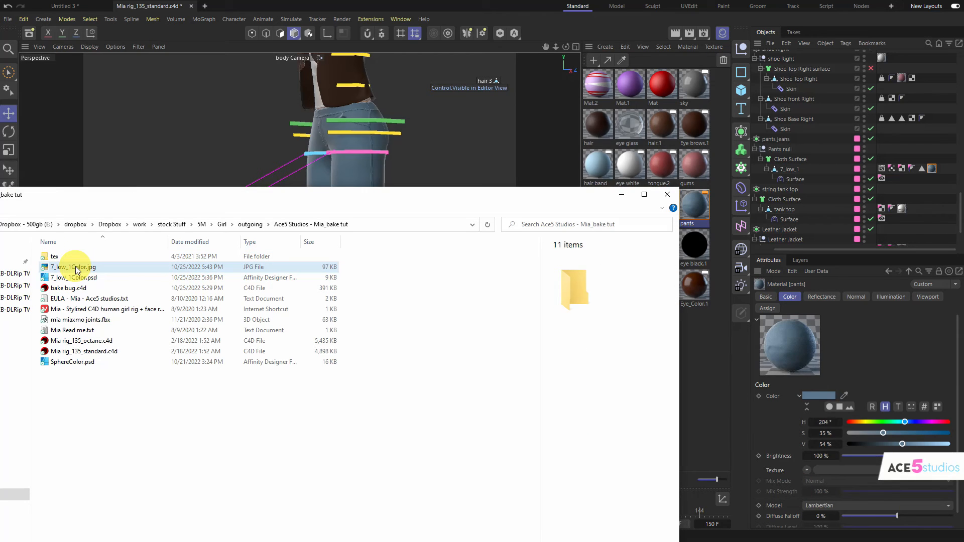
# Load 7_low_1Color.jpg into the original pants material's Color texture and close the browser.
pyautogui.click(74, 266)
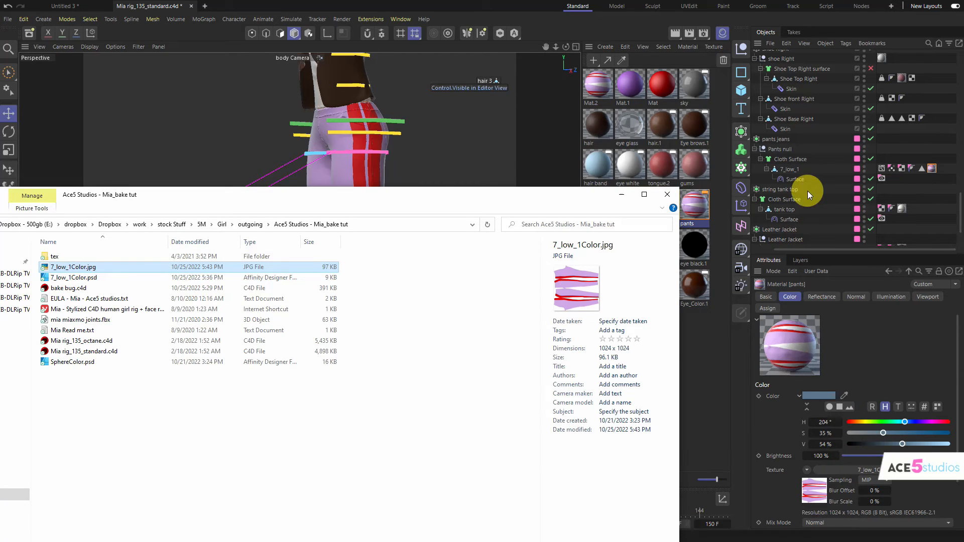
pyautogui.click(666, 195)
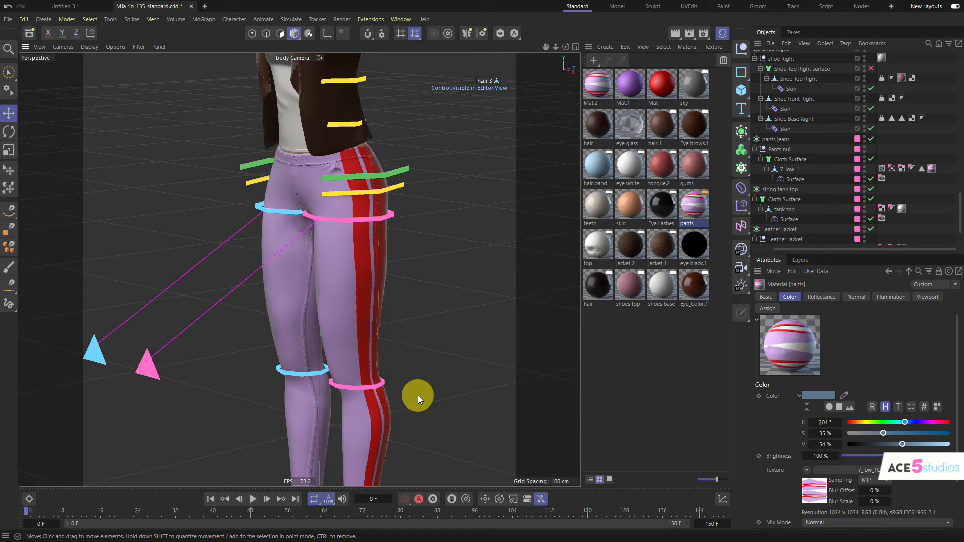
pyautogui.moveTo(637, 102)
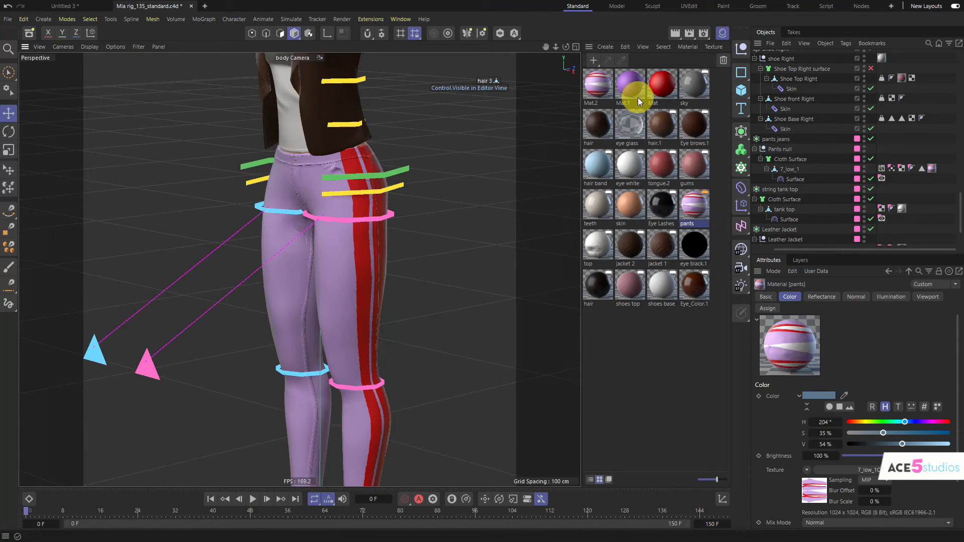
# Swap the pants' Color texture for a Noise shader at 76% global scale, adjusting its colours.
pyautogui.click(597, 84)
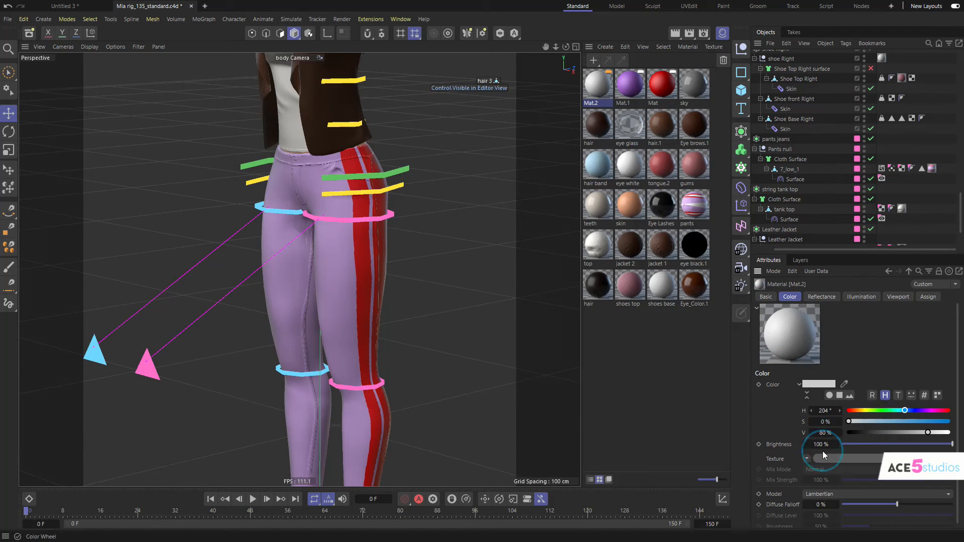
pyautogui.click(833, 458)
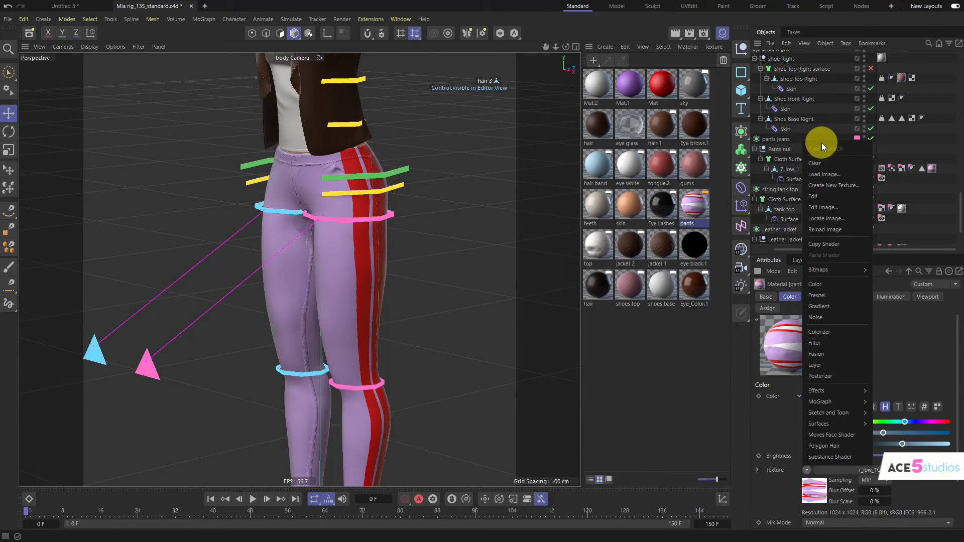
pyautogui.click(814, 163)
pyautogui.write('76')
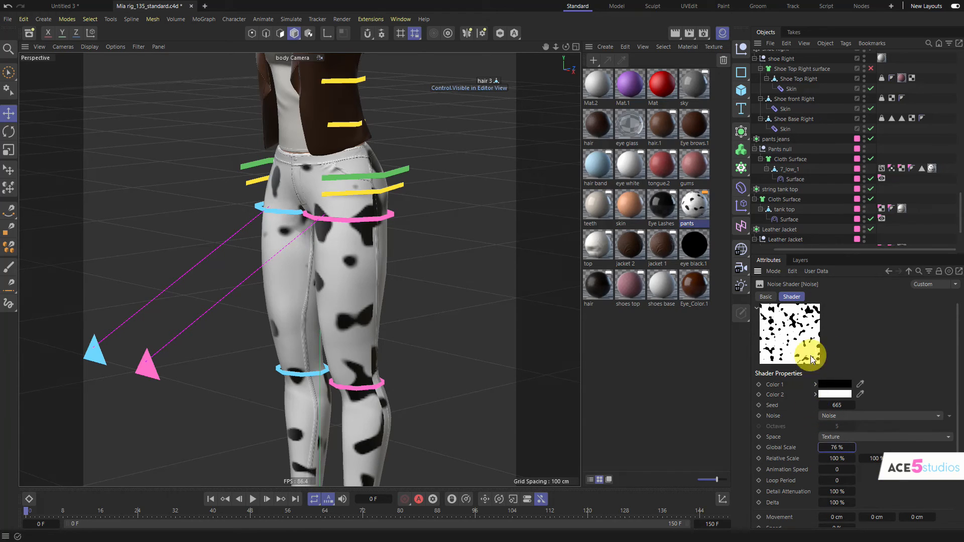
pyautogui.moveTo(811, 388)
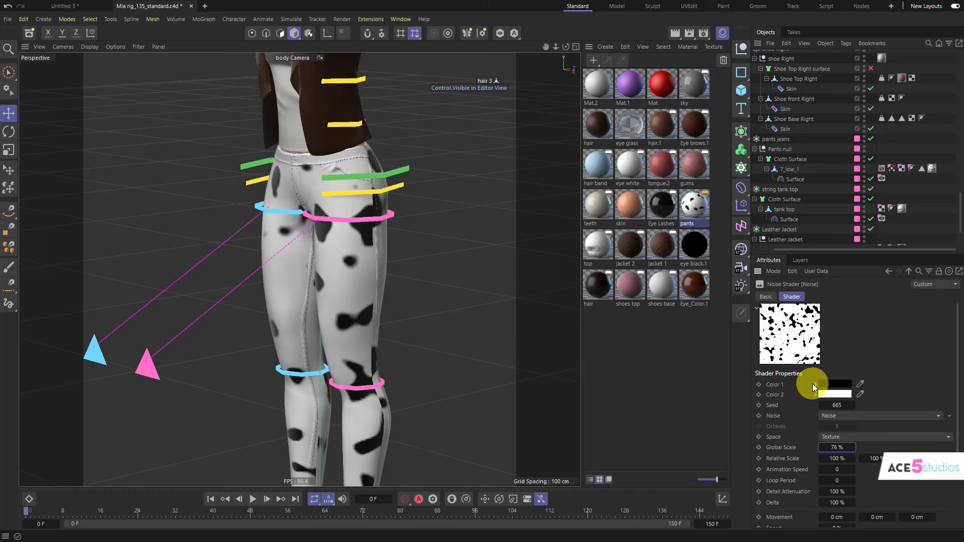
pyautogui.click(836, 384)
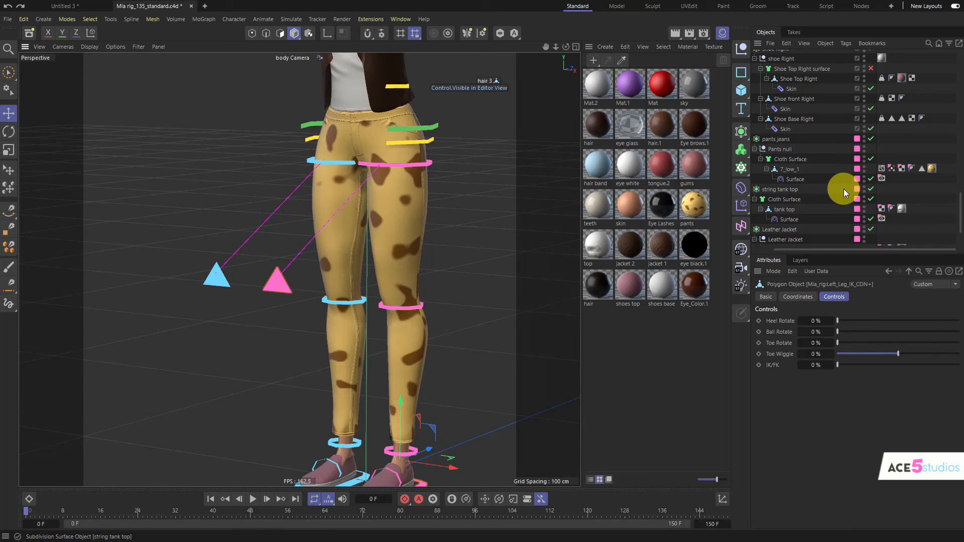
pyautogui.moveTo(851, 205)
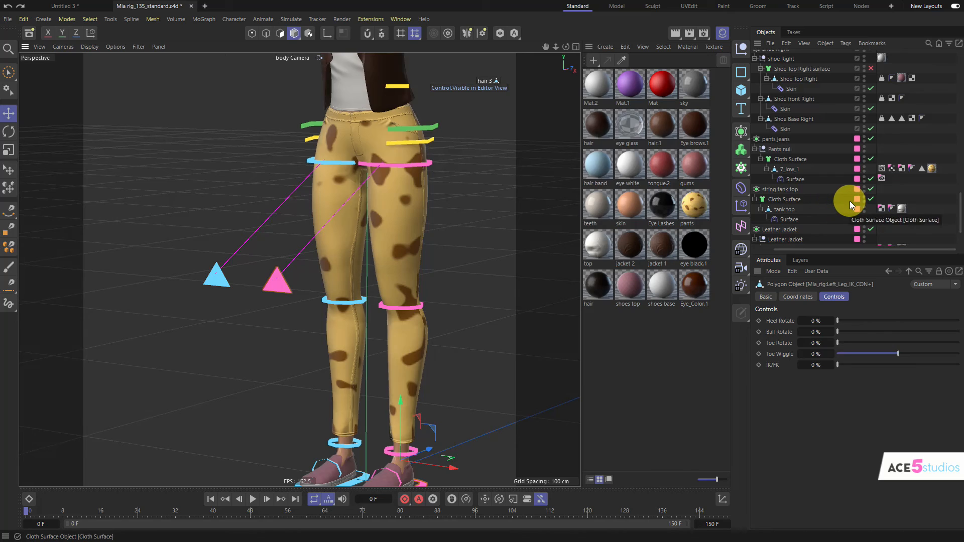
pyautogui.moveTo(855, 203)
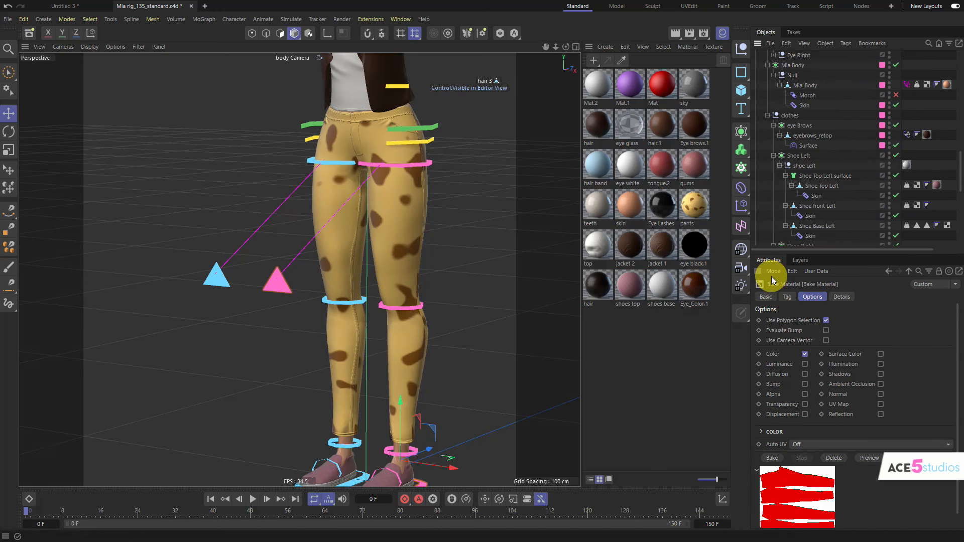
pyautogui.moveTo(772, 280)
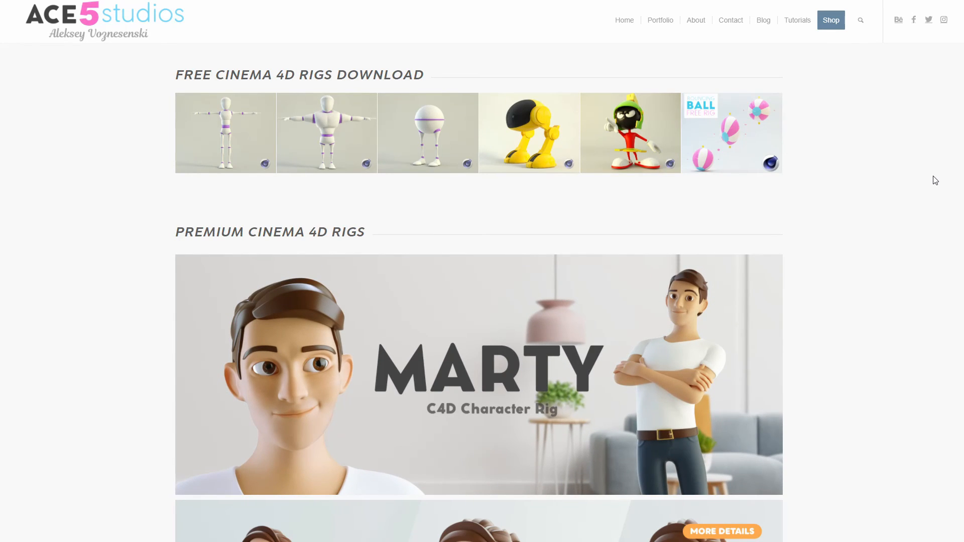
pyautogui.moveTo(824, 101)
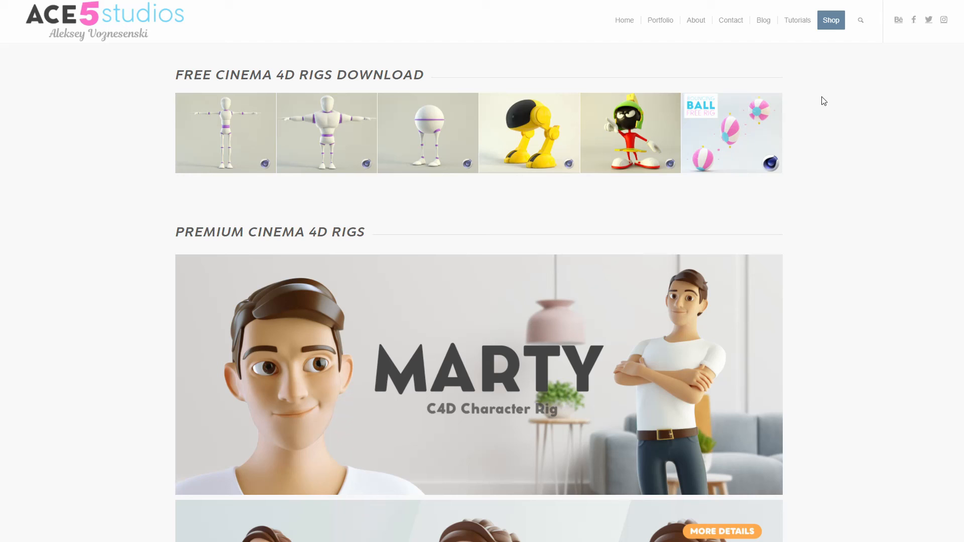
pyautogui.moveTo(886, 141)
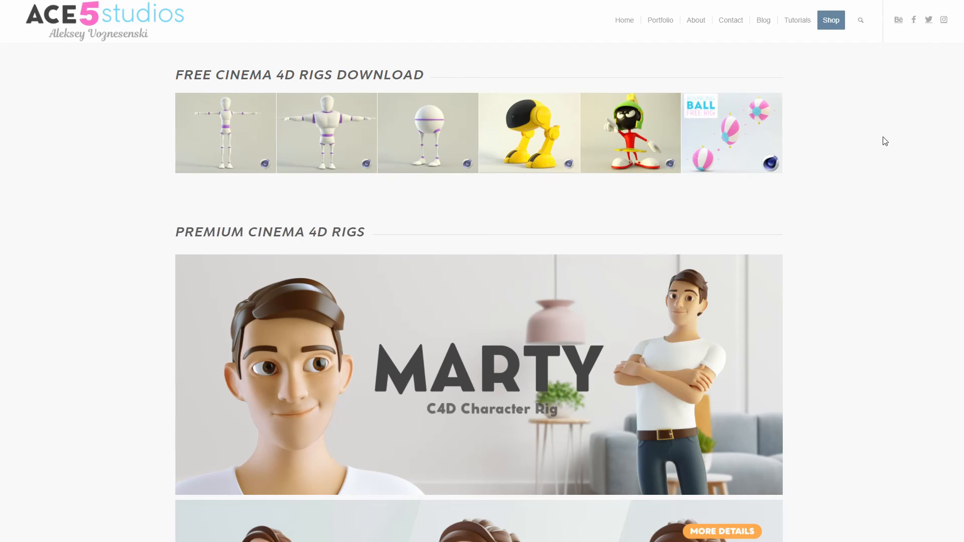
# Scroll through the Ace5 Studios shop and product pages to the 5J Bundle rigged characters page.
pyautogui.scroll(-3)
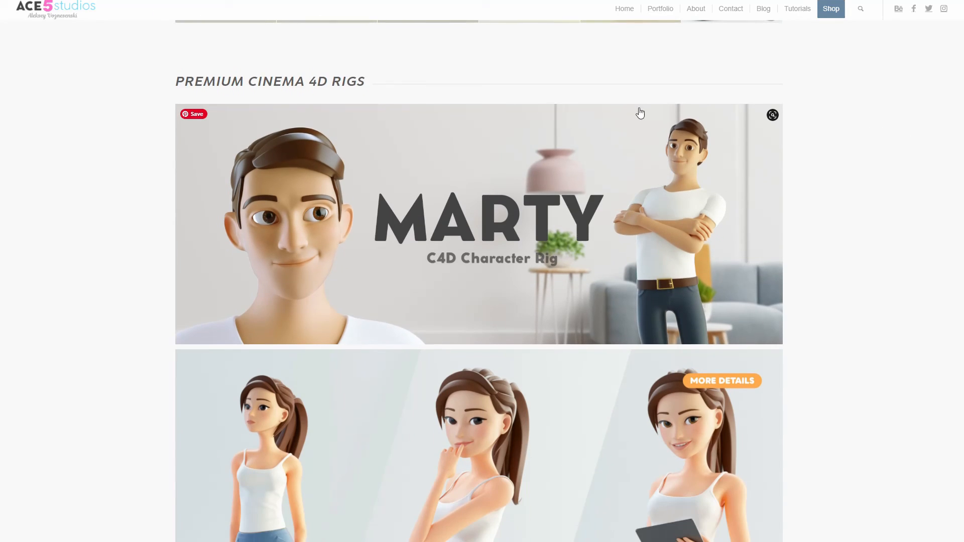
pyautogui.scroll(-3)
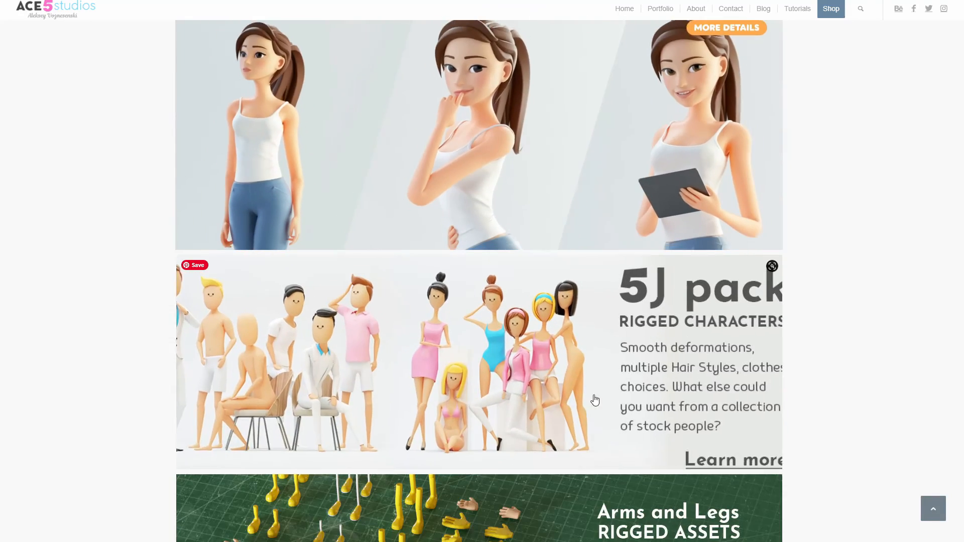
pyautogui.scroll(-3)
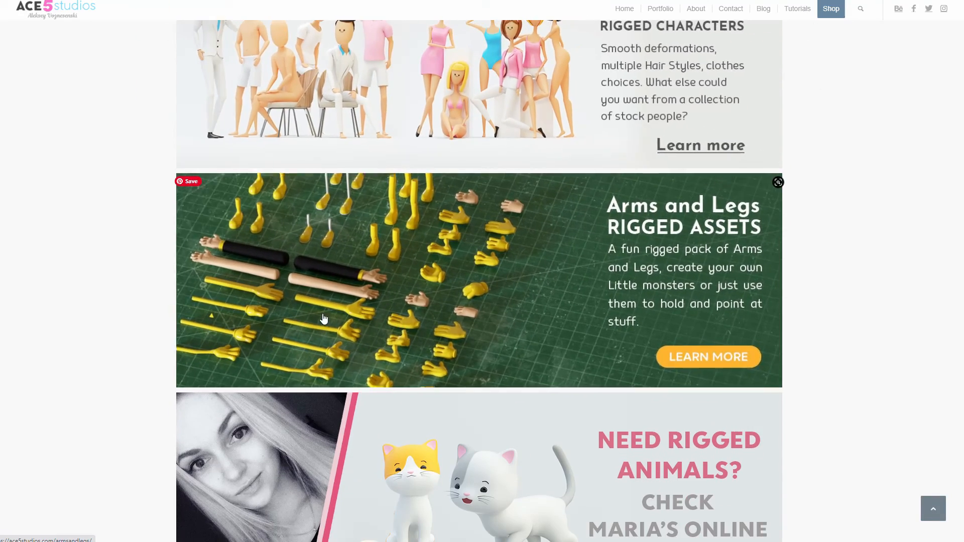
pyautogui.scroll(-3)
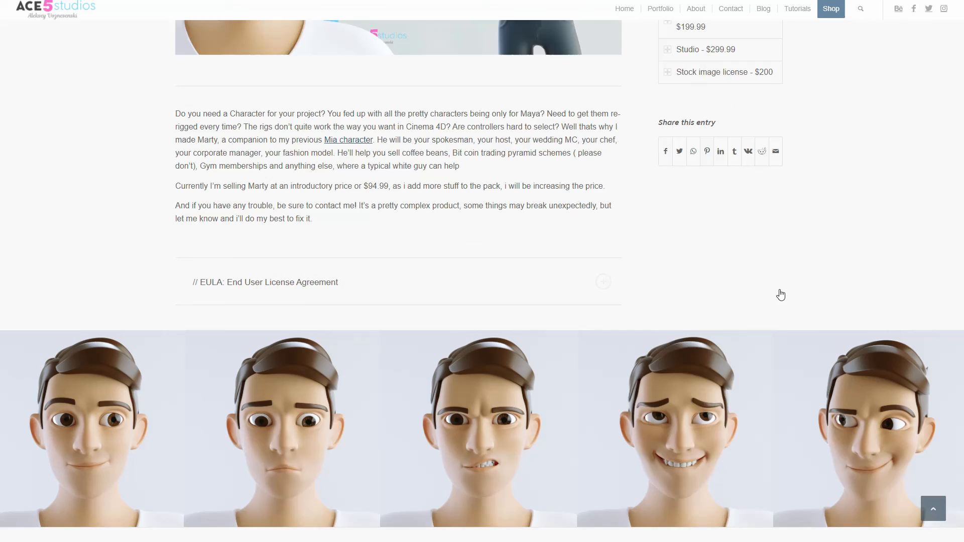
pyautogui.scroll(-3)
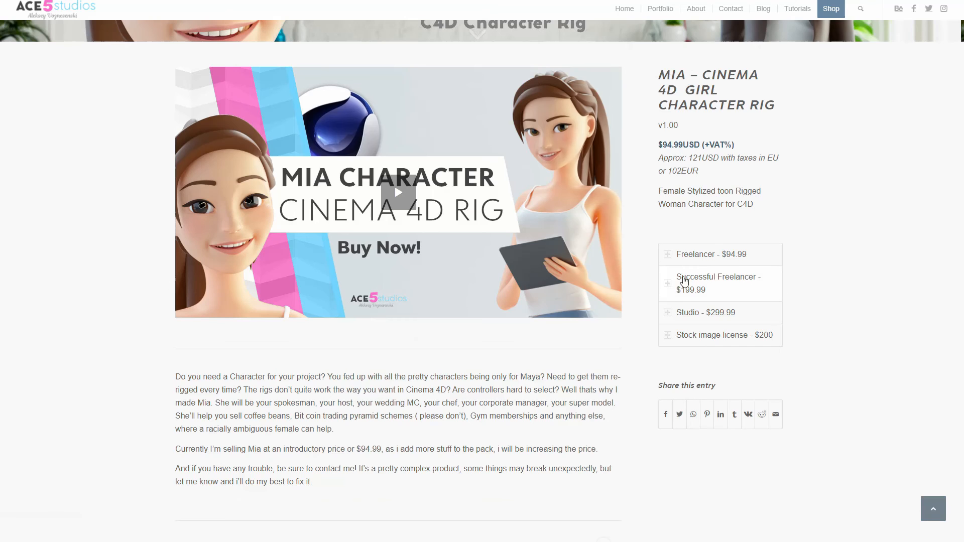
pyautogui.scroll(-3)
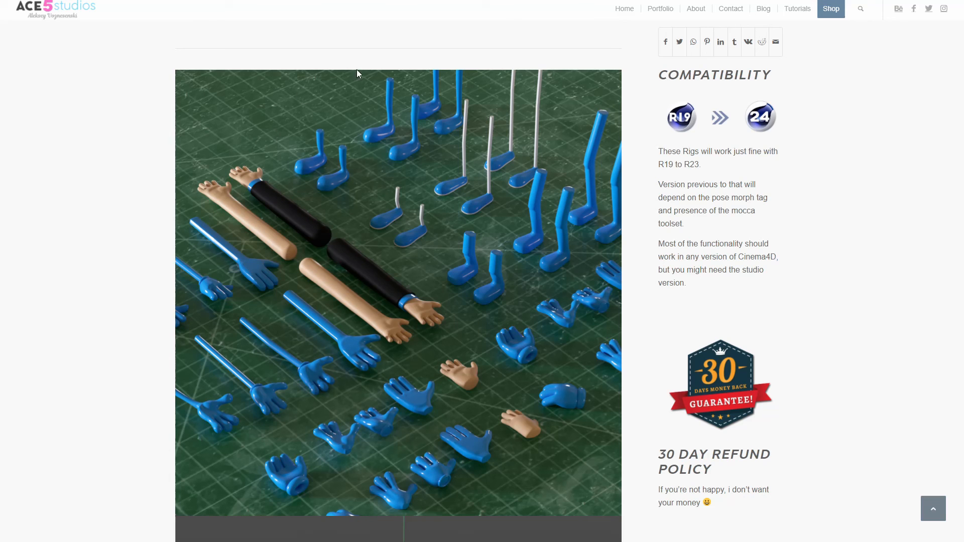
pyautogui.scroll(-3)
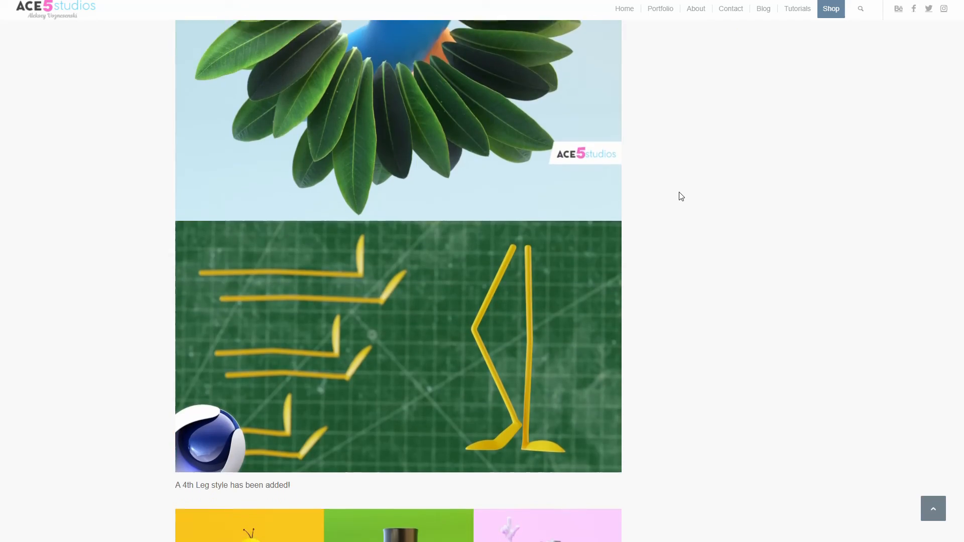
pyautogui.scroll(-3)
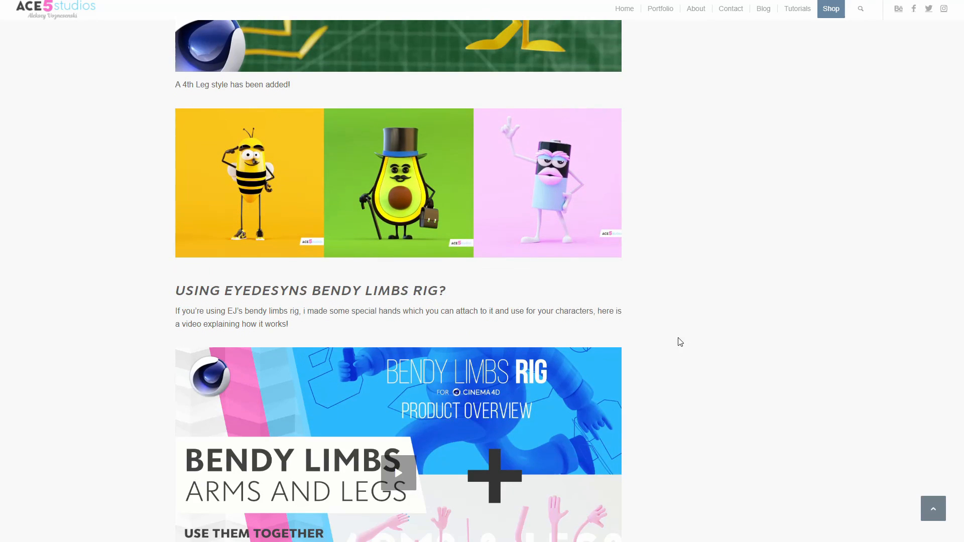
pyautogui.scroll(3)
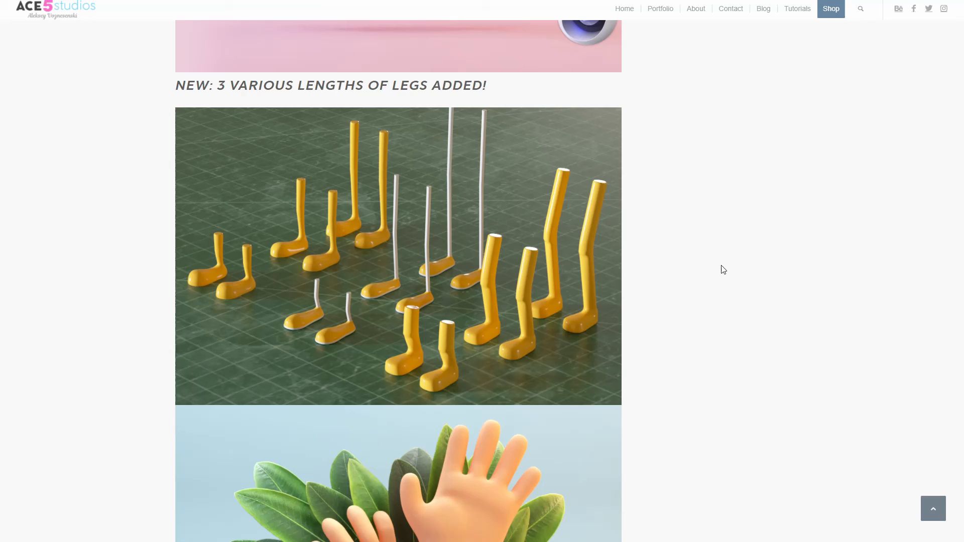
pyautogui.scroll(-3)
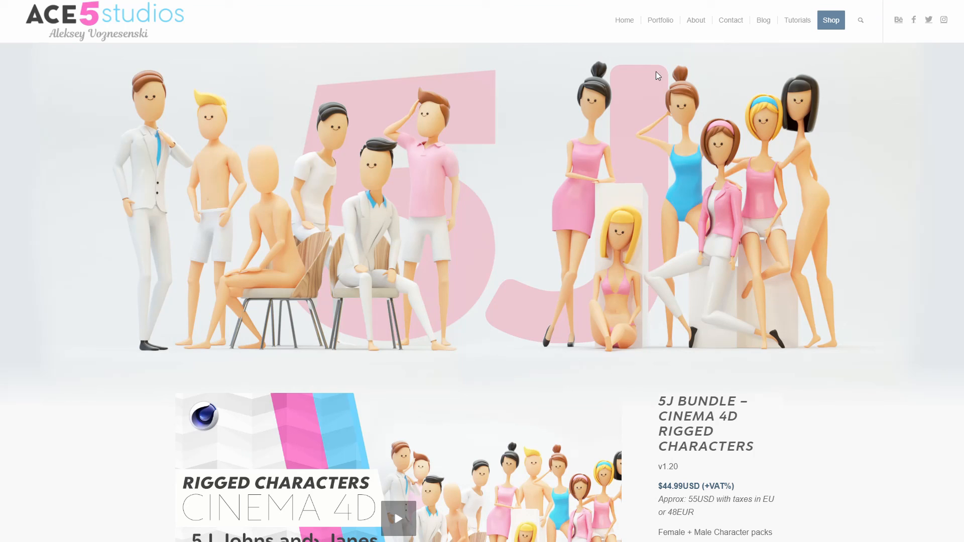
pyautogui.moveTo(659, 74)
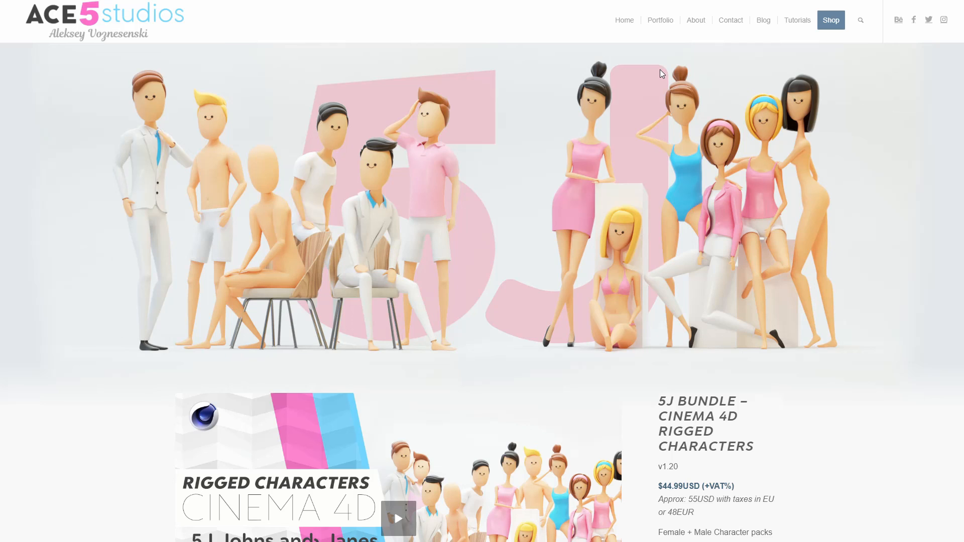
pyautogui.moveTo(583, 213)
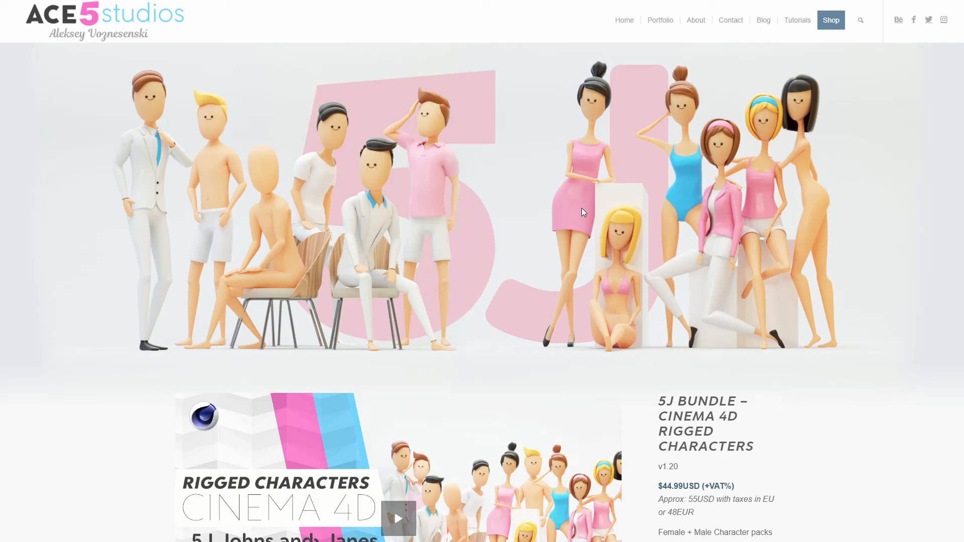
pyautogui.moveTo(619, 222)
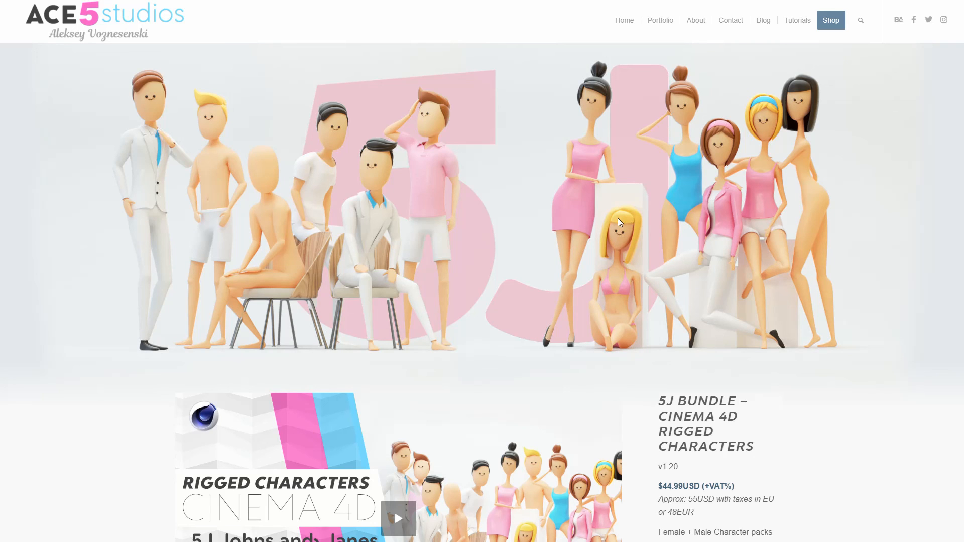